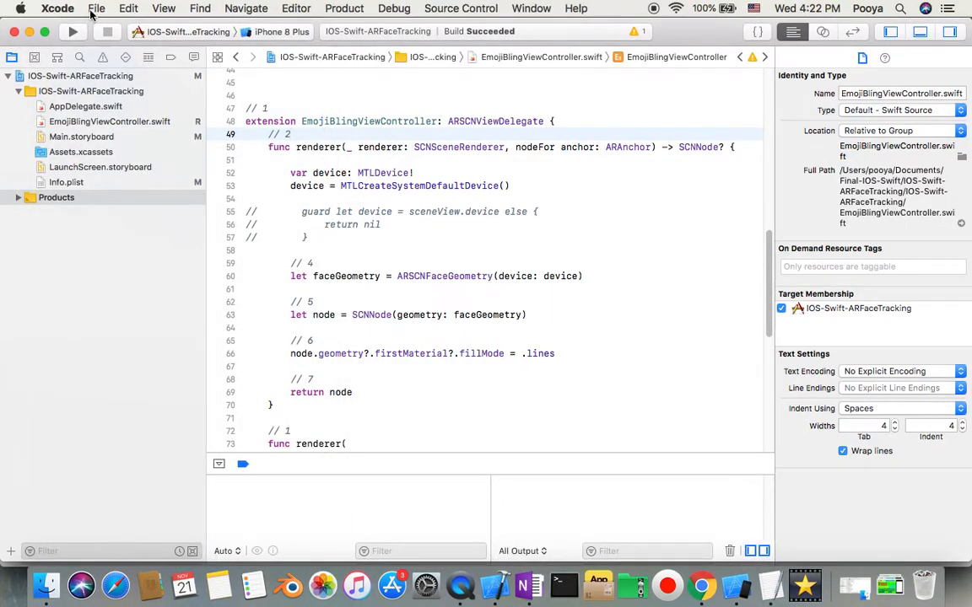
Step: Start a new project from the File menu, bringing up the template chooser
{"action": "left_click", "coordinate": [96, 7]}
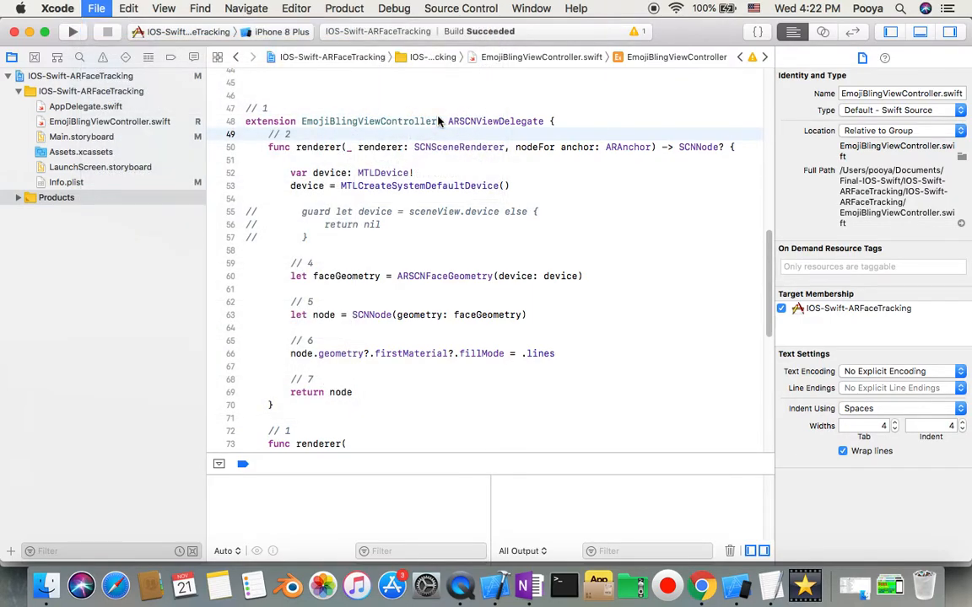
{"action": "left_click", "coordinate": [96, 7]}
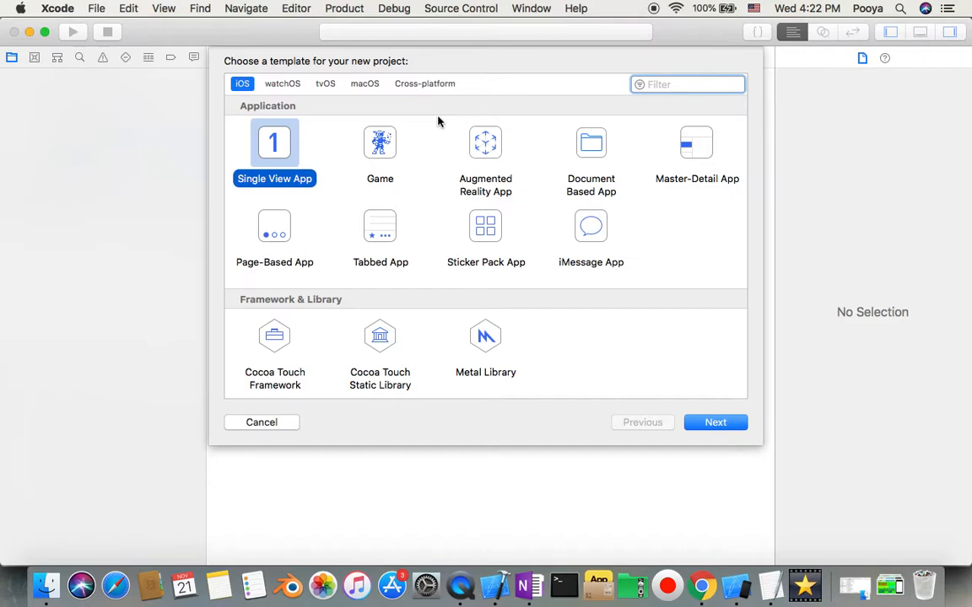
{"action": "mouse_move", "coordinate": [432, 114]}
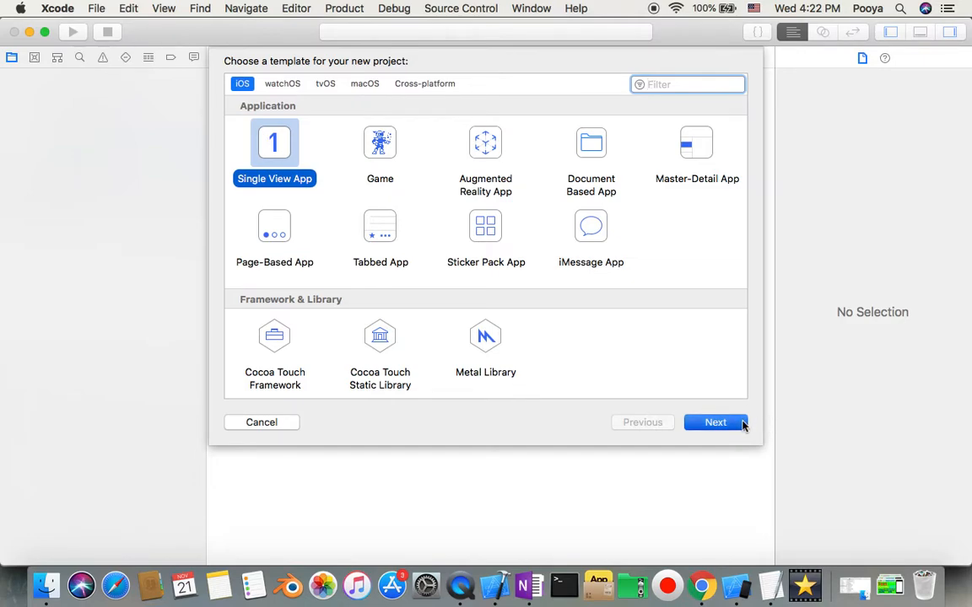
Step: Name the Single View App project IOS-Swift-ARKitFaceTracking02 and proceed to choose its save location
{"action": "left_click", "coordinate": [715, 421]}
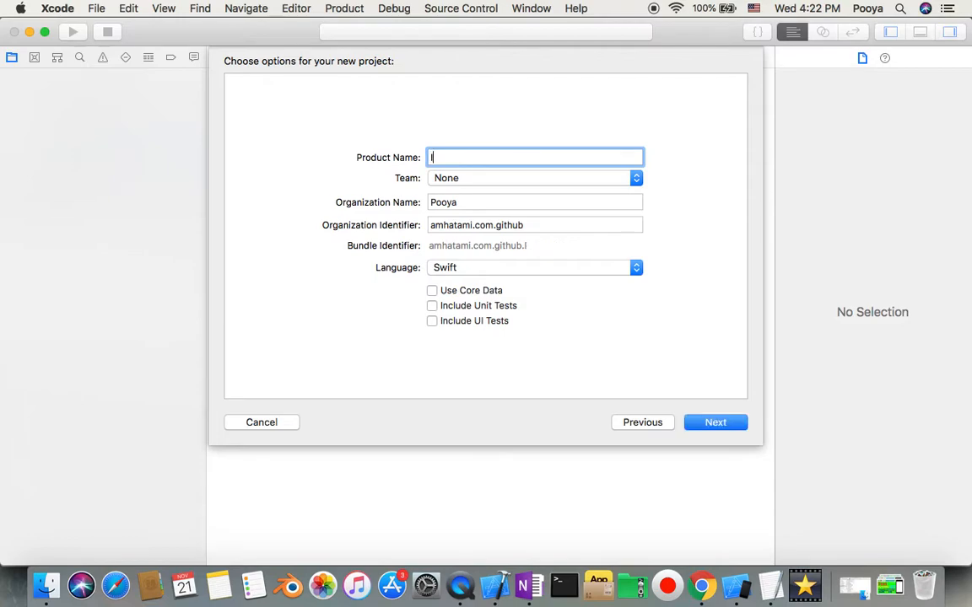
{"action": "type", "text": "IOS-Swift"}
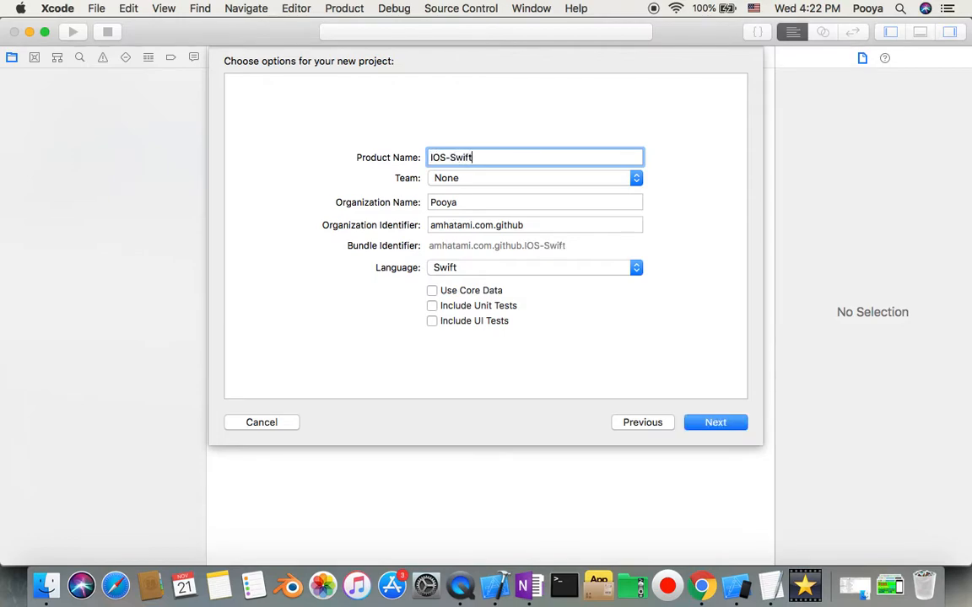
{"action": "type", "text": "-ARKitFa"}
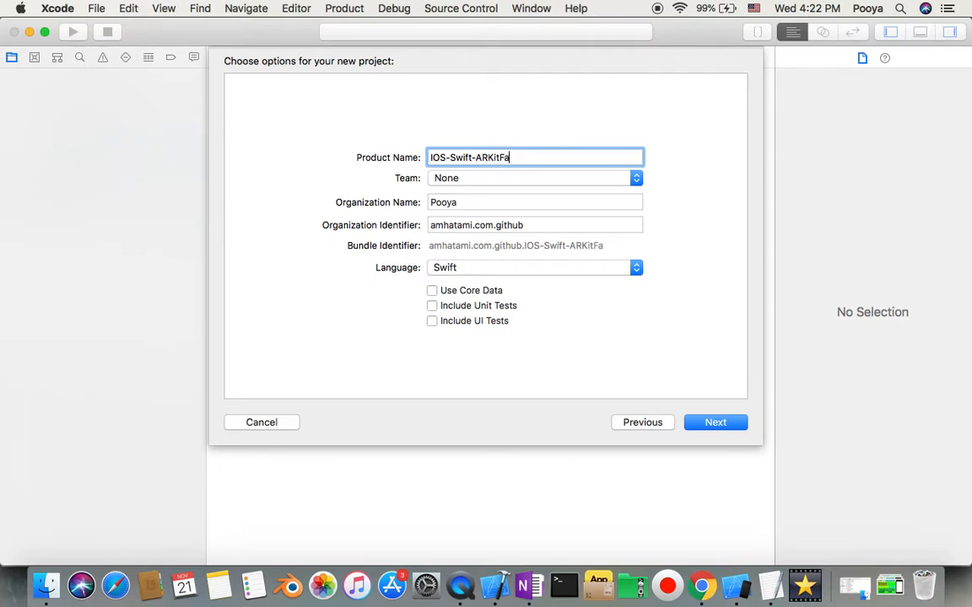
{"action": "type", "text": "ceT"}
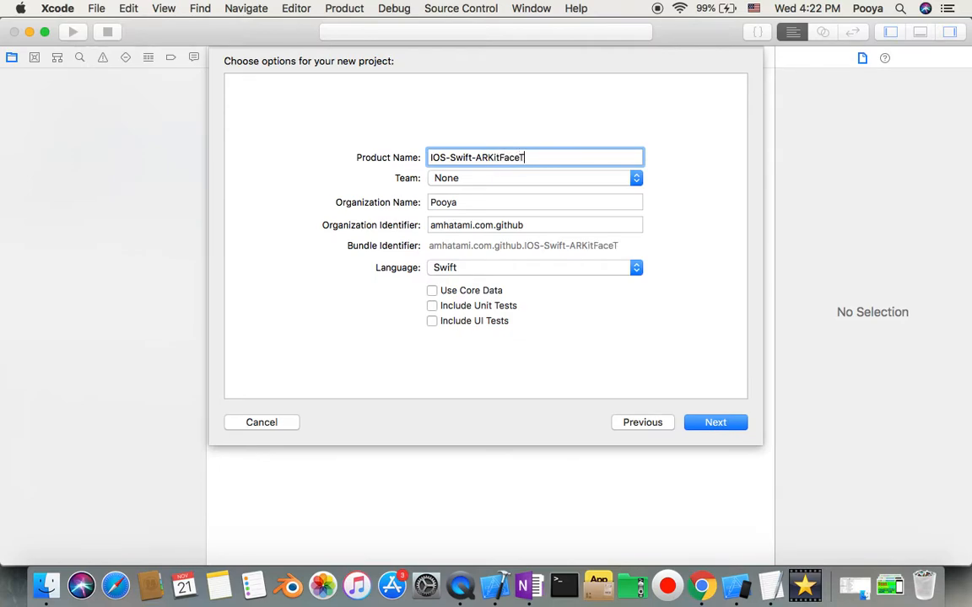
{"action": "type", "text": "racking"}
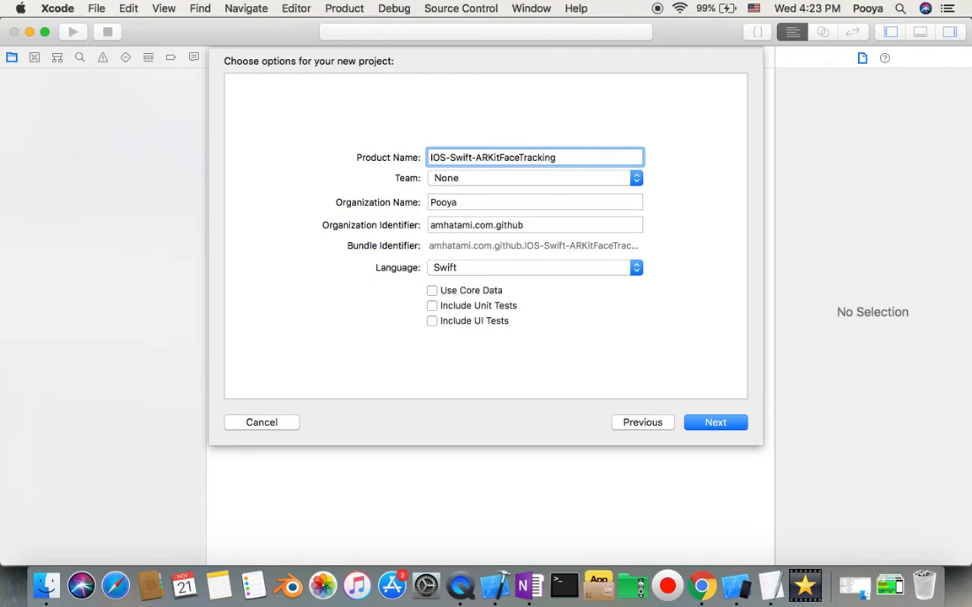
{"action": "type", "text": "02"}
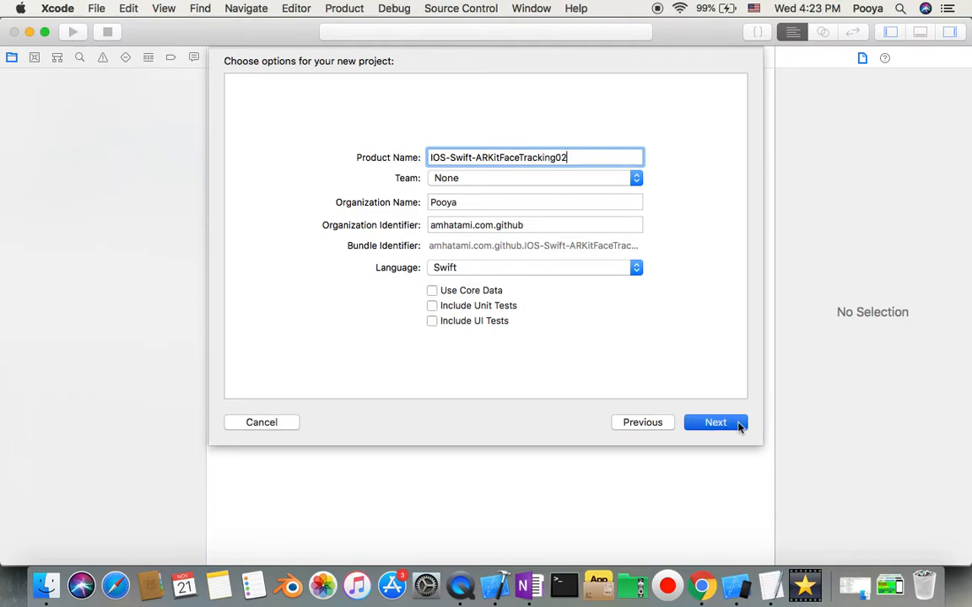
{"action": "left_click", "coordinate": [715, 421]}
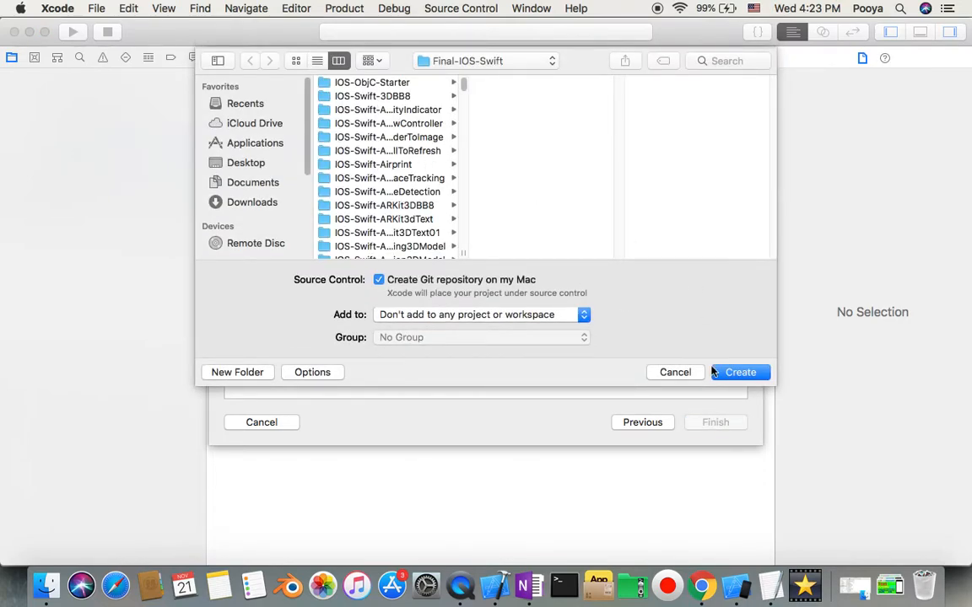
{"action": "mouse_move", "coordinate": [520, 195]}
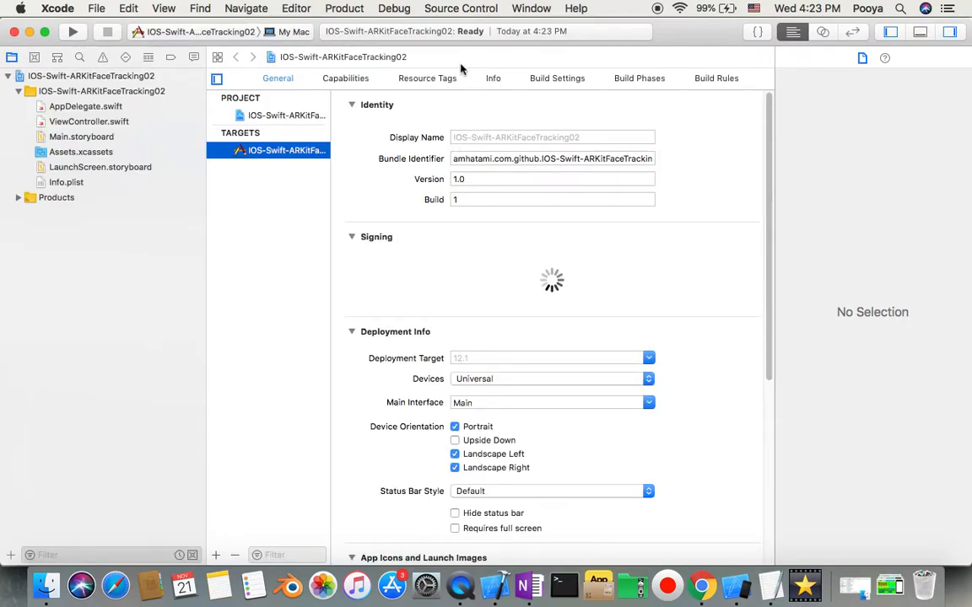
Step: In Main.storyboard, set the View Controller Scene's root view class to ARSCNView via the Identity inspector
{"action": "left_click", "coordinate": [91, 76]}
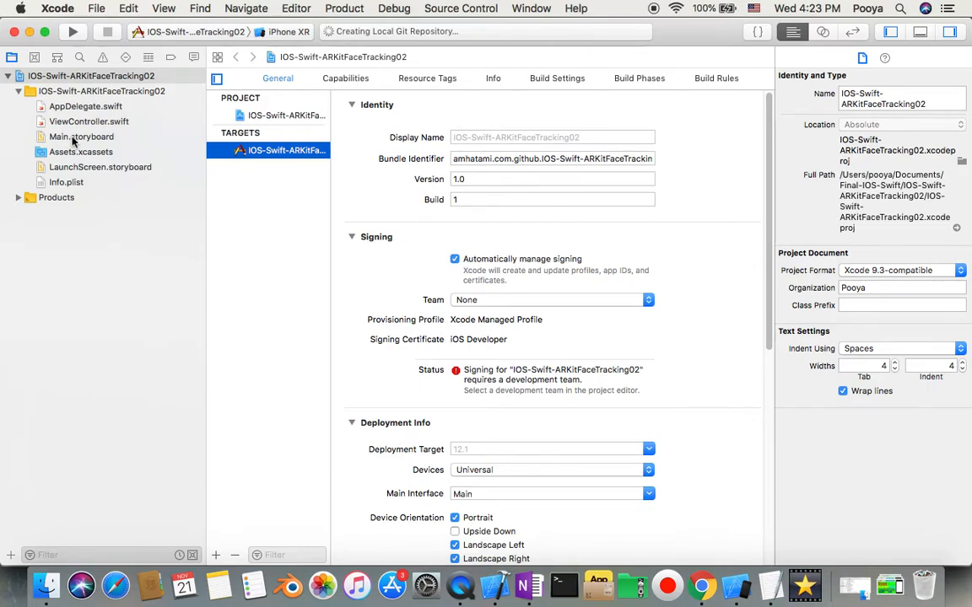
{"action": "mouse_move", "coordinate": [74, 143]}
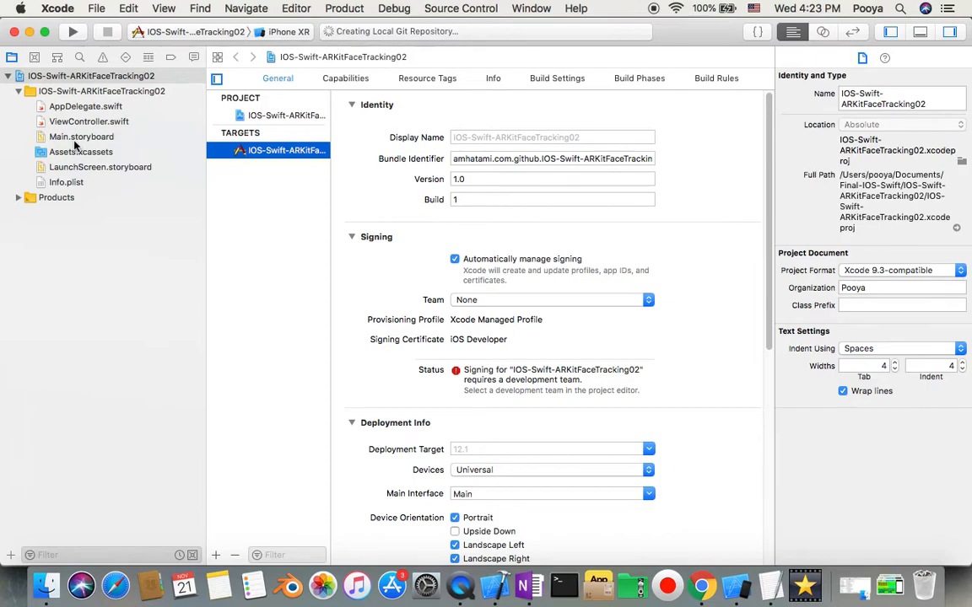
{"action": "left_click", "coordinate": [81, 137]}
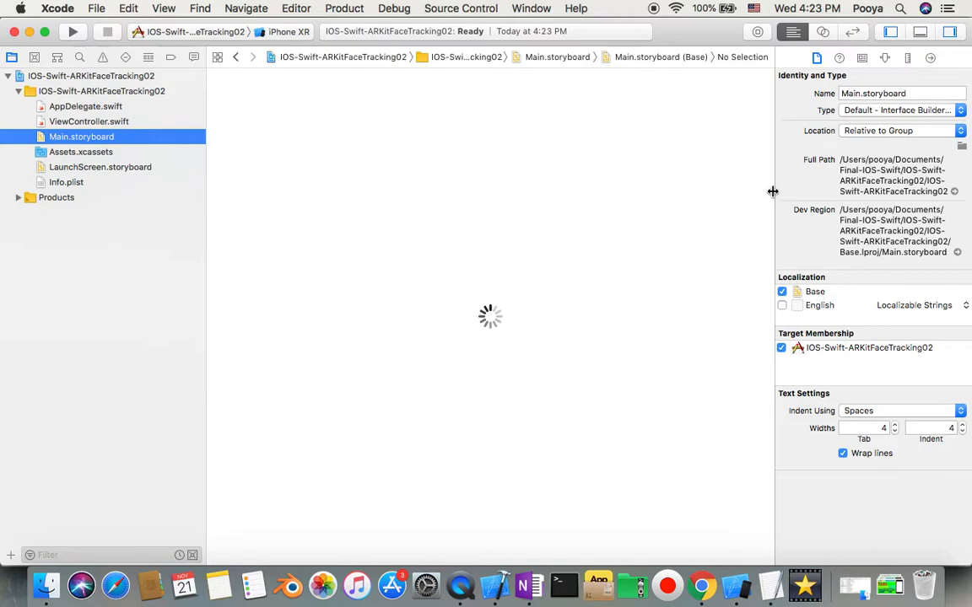
{"action": "left_click", "coordinate": [81, 135]}
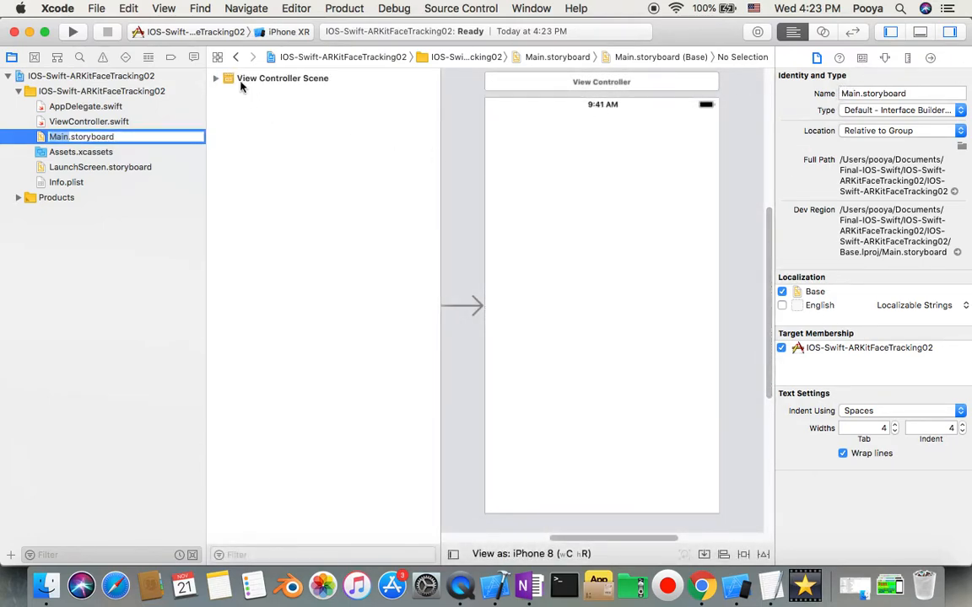
{"action": "left_click", "coordinate": [216, 78]}
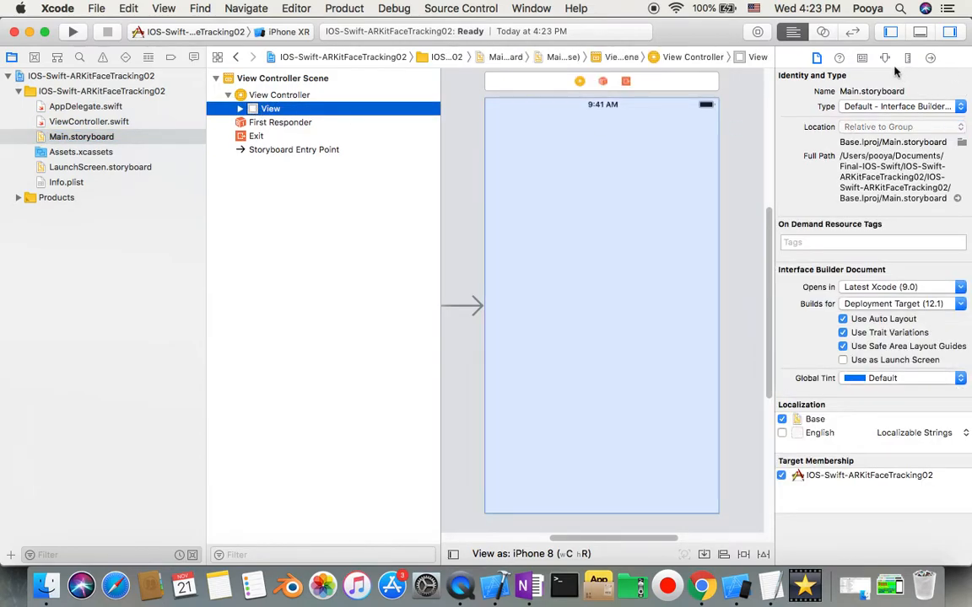
{"action": "left_click", "coordinate": [862, 58]}
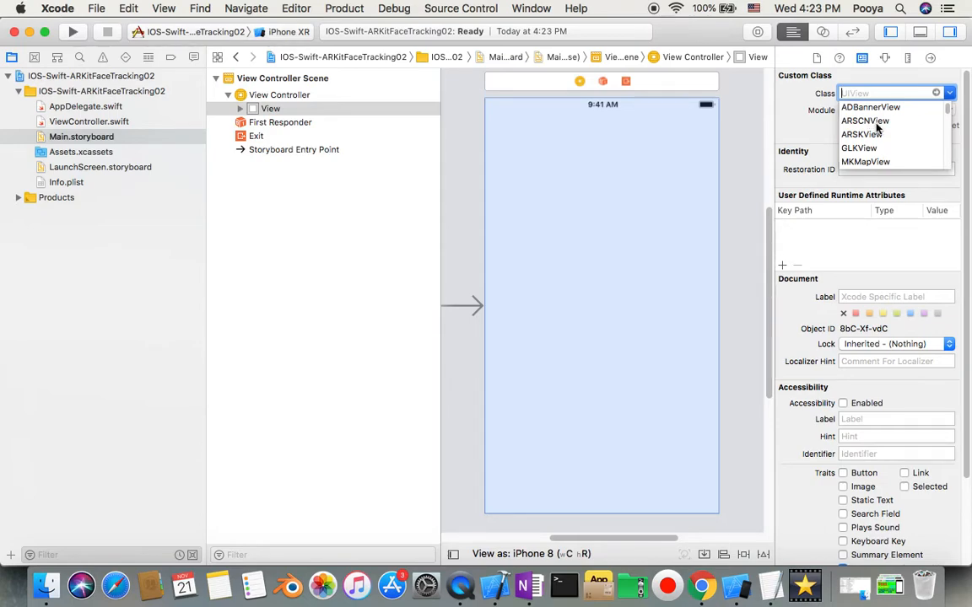
{"action": "left_click", "coordinate": [863, 122]}
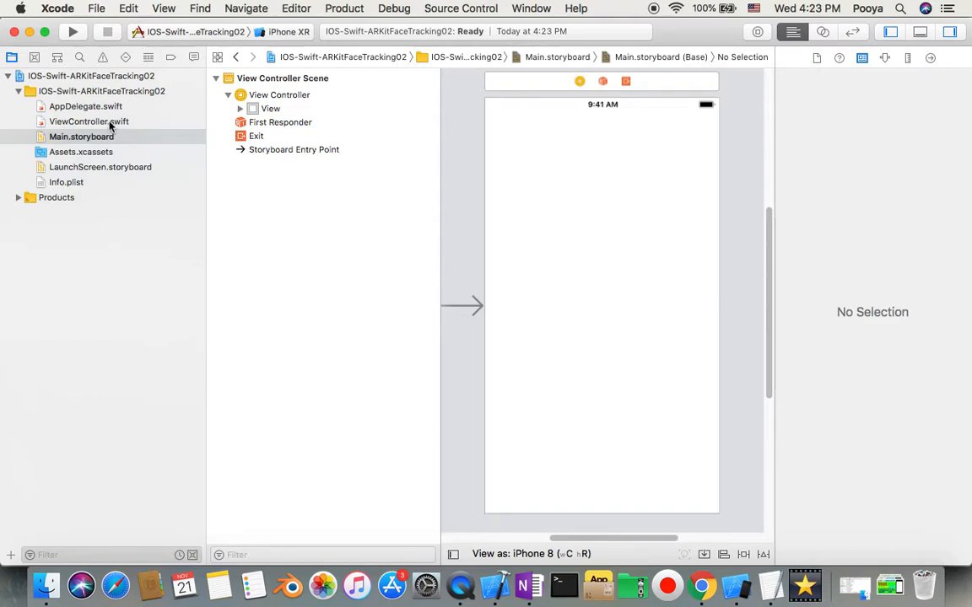
Step: Connect the storyboard view to ViewController.swift as an outlet named sceneView using the Assistant Editor
{"action": "left_click", "coordinate": [88, 122]}
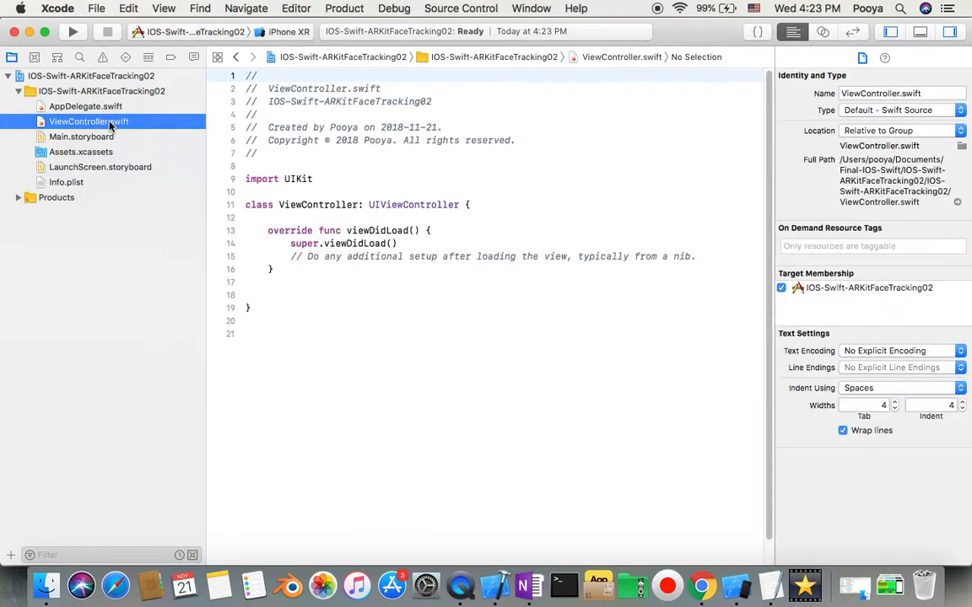
{"action": "left_click", "coordinate": [81, 136]}
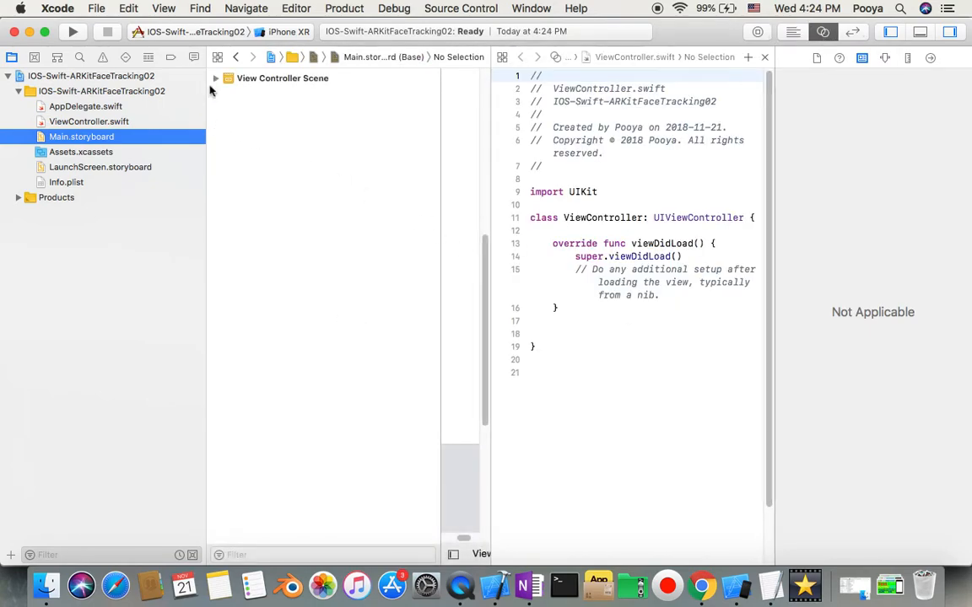
{"action": "left_click", "coordinate": [216, 78]}
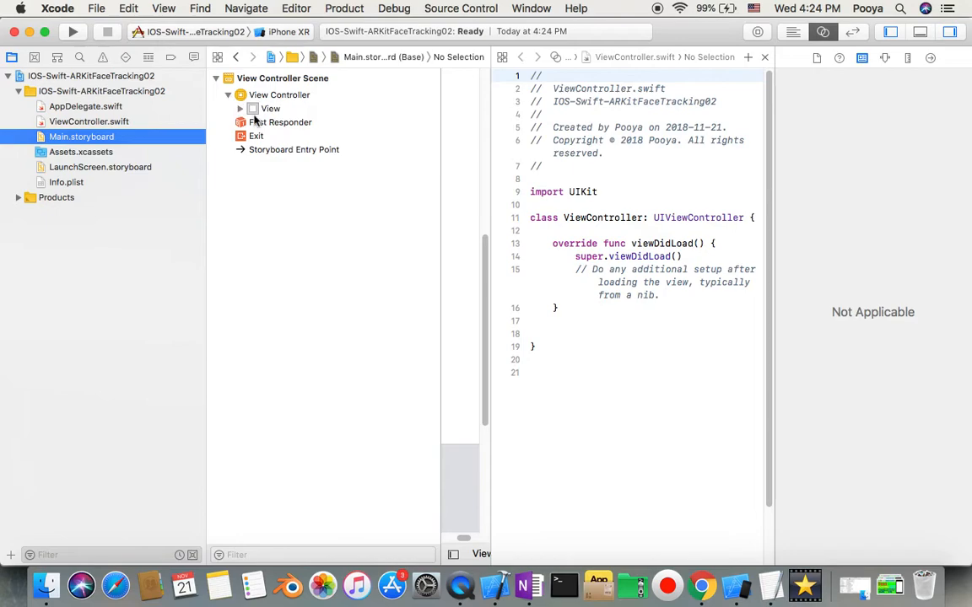
{"action": "left_click", "coordinate": [270, 108]}
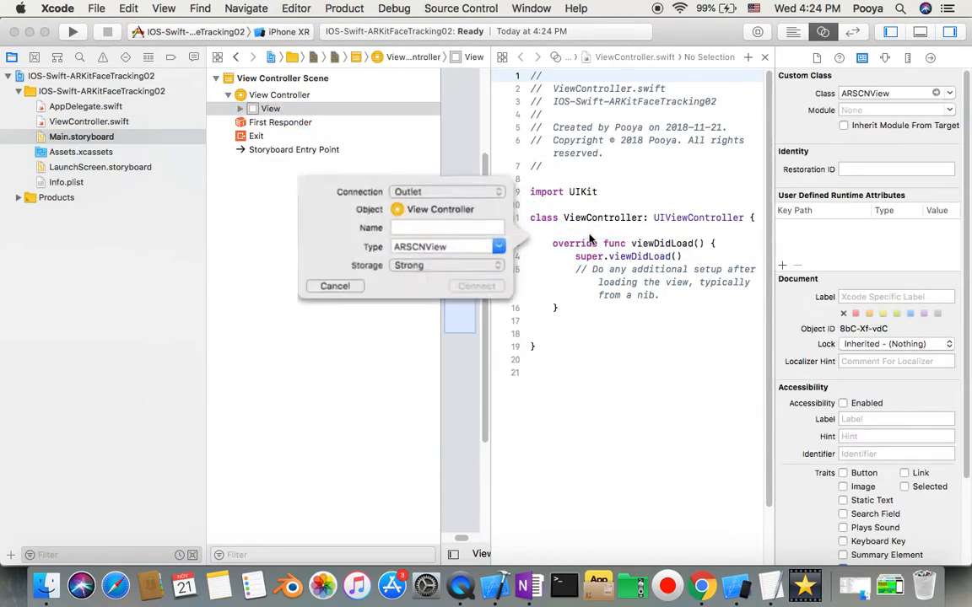
{"action": "type", "text": "sceneVi"}
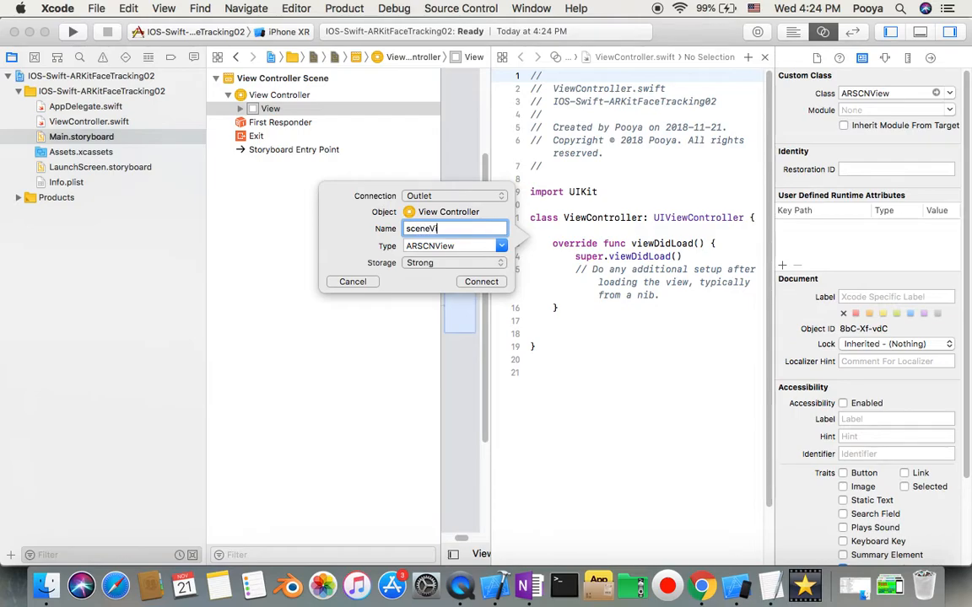
{"action": "left_click", "coordinate": [480, 280]}
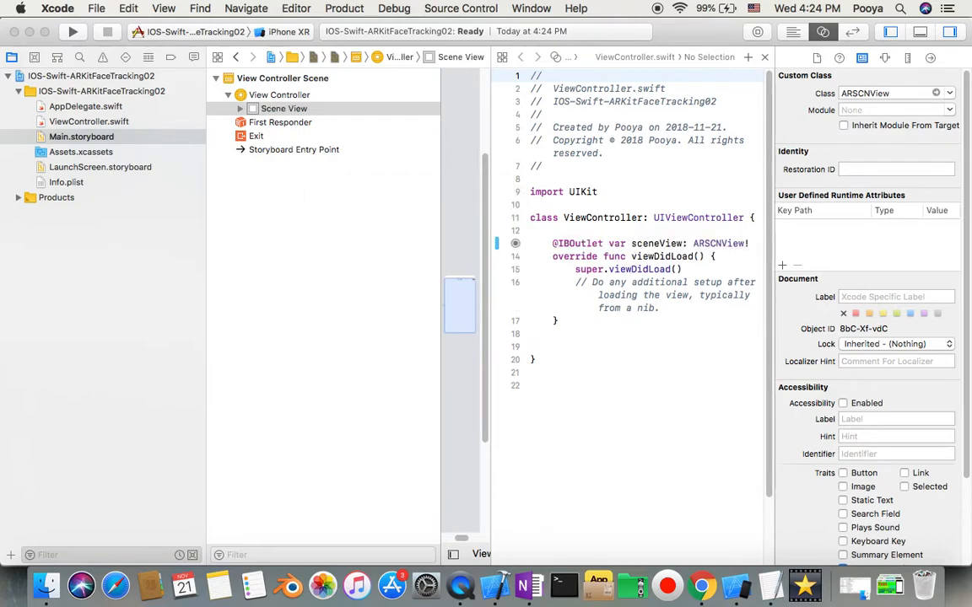
{"action": "left_click", "coordinate": [284, 108]}
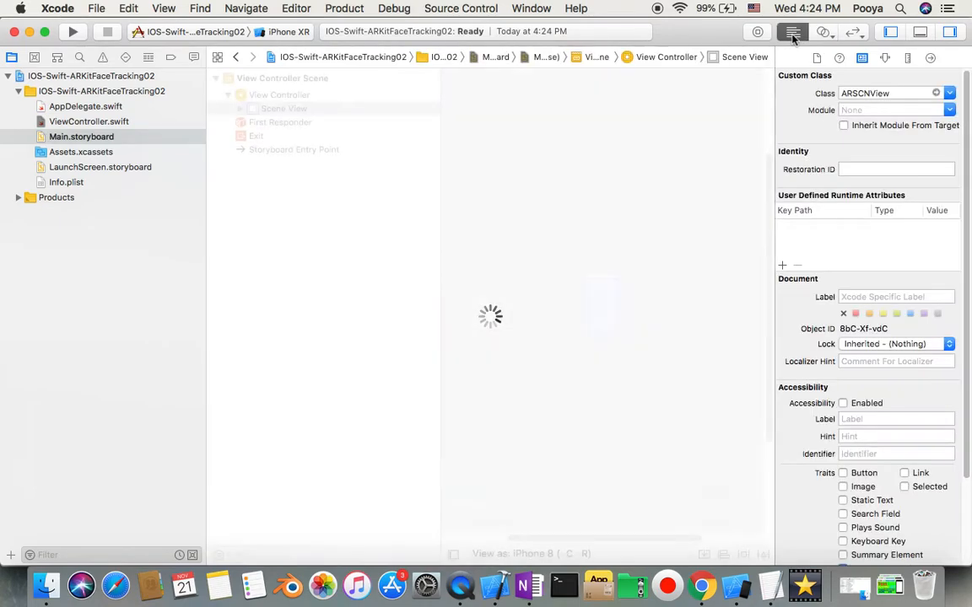
Step: Import ARKit and set sceneView.delegate = self in viewDidLoad, leaving a blank line below the class
{"action": "left_click", "coordinate": [88, 122]}
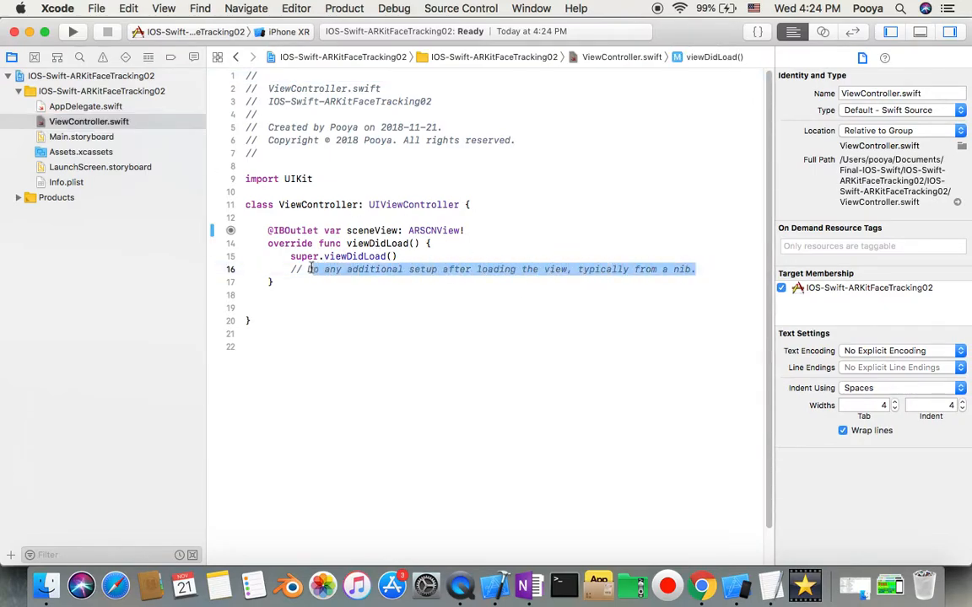
{"action": "key", "text": "delete"}
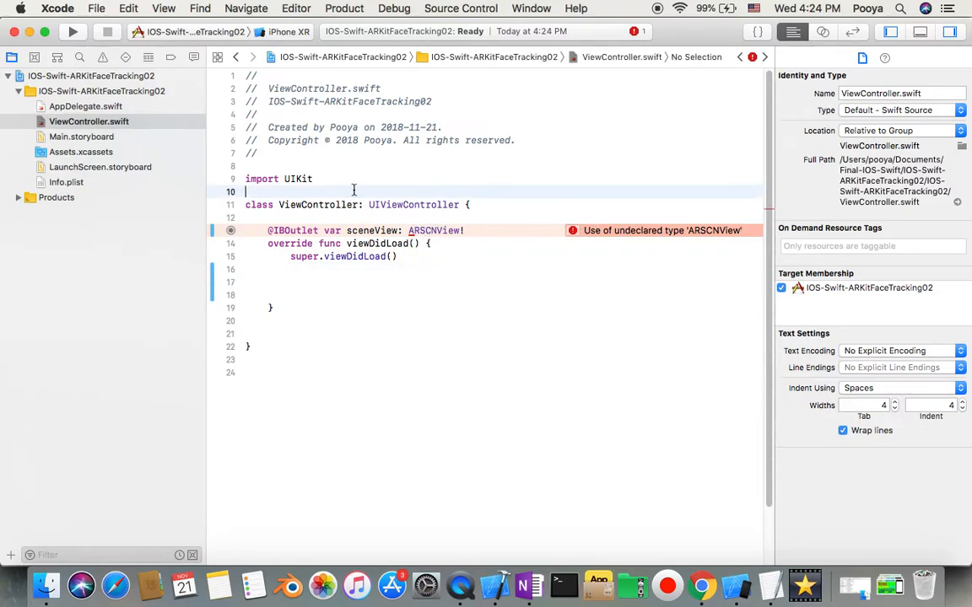
{"action": "type", "text": "import module"}
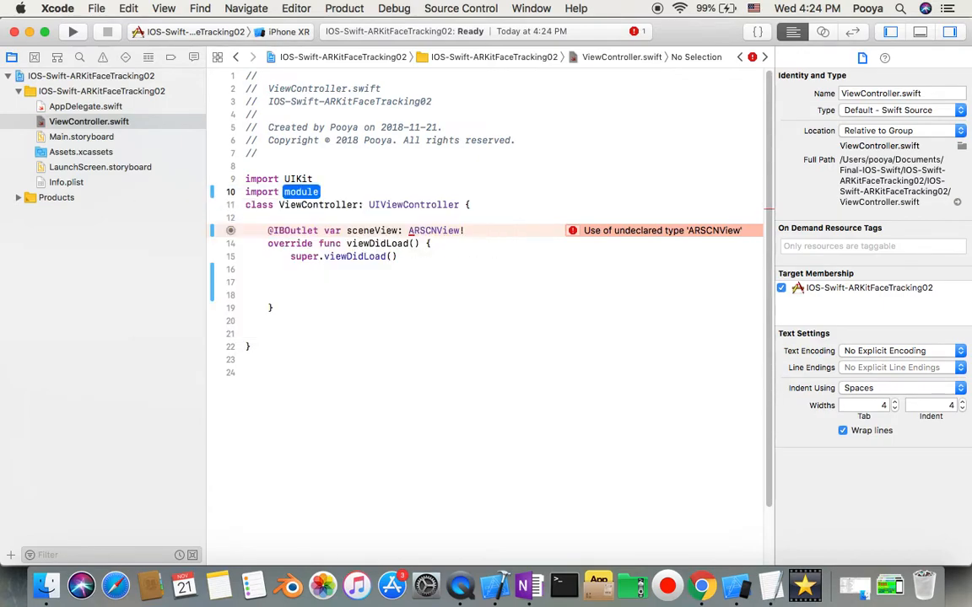
{"action": "type", "text": "ar"}
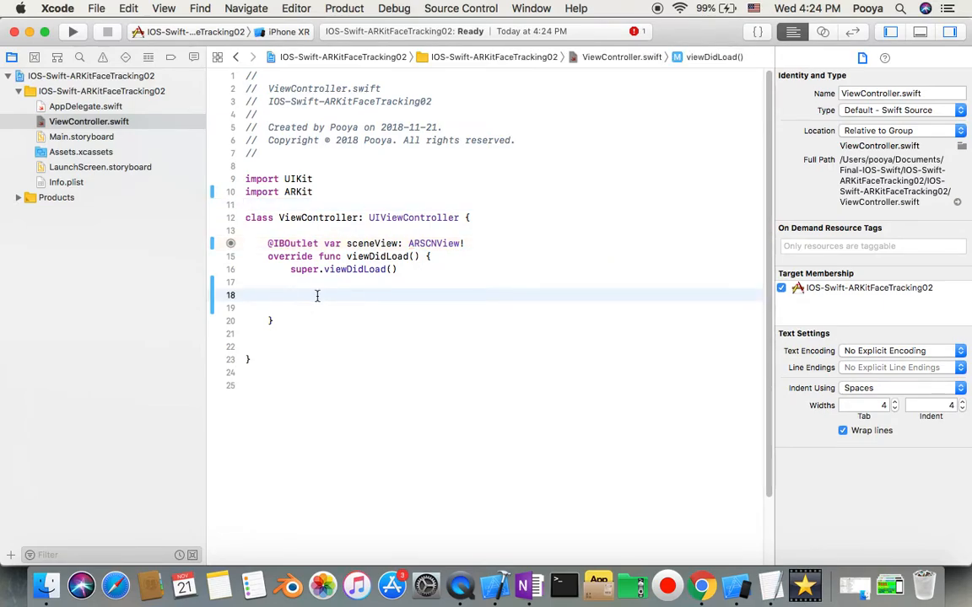
{"action": "type", "text": "sceneView."}
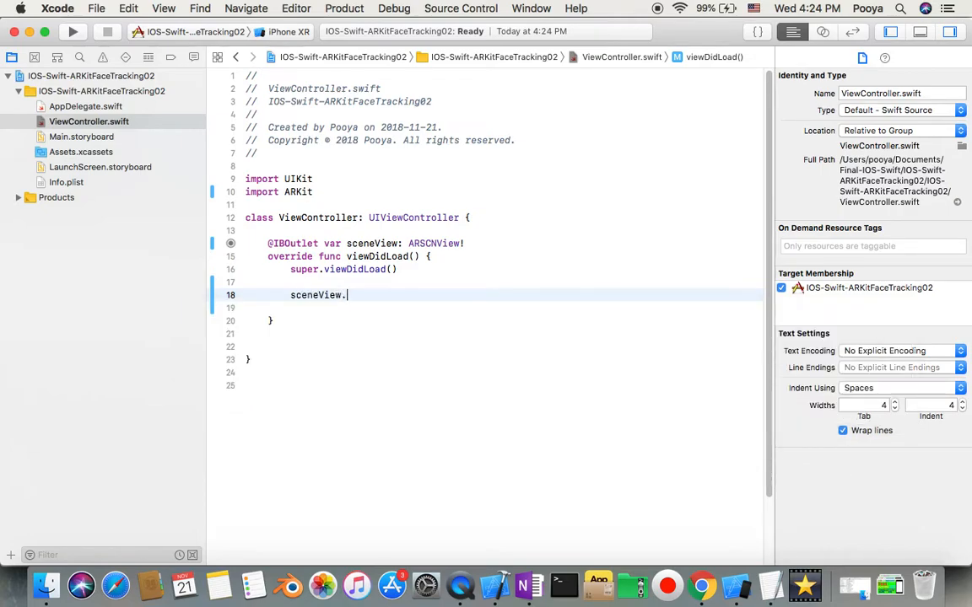
{"action": "type", "text": "delegate = self"}
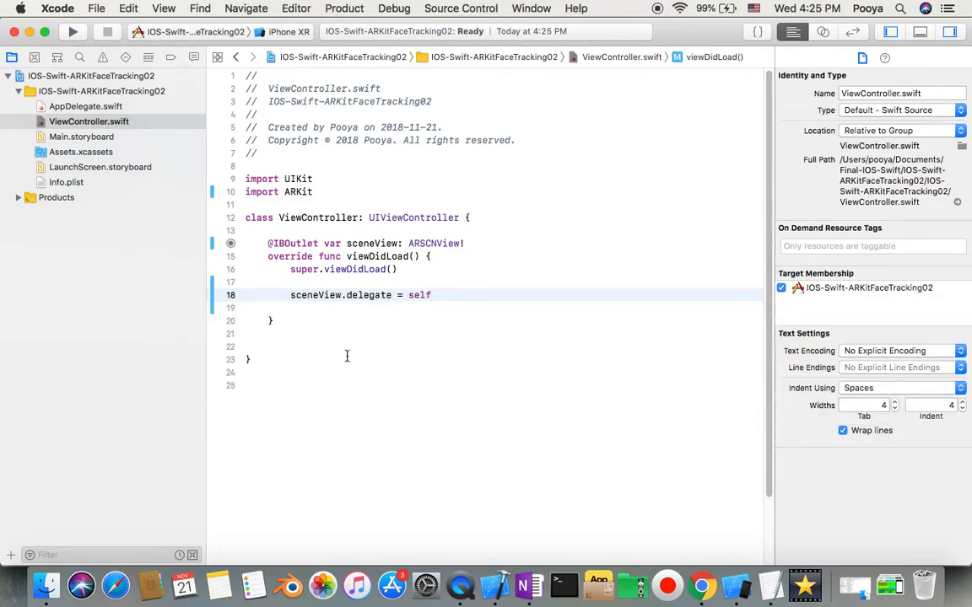
{"action": "key", "text": "return"}
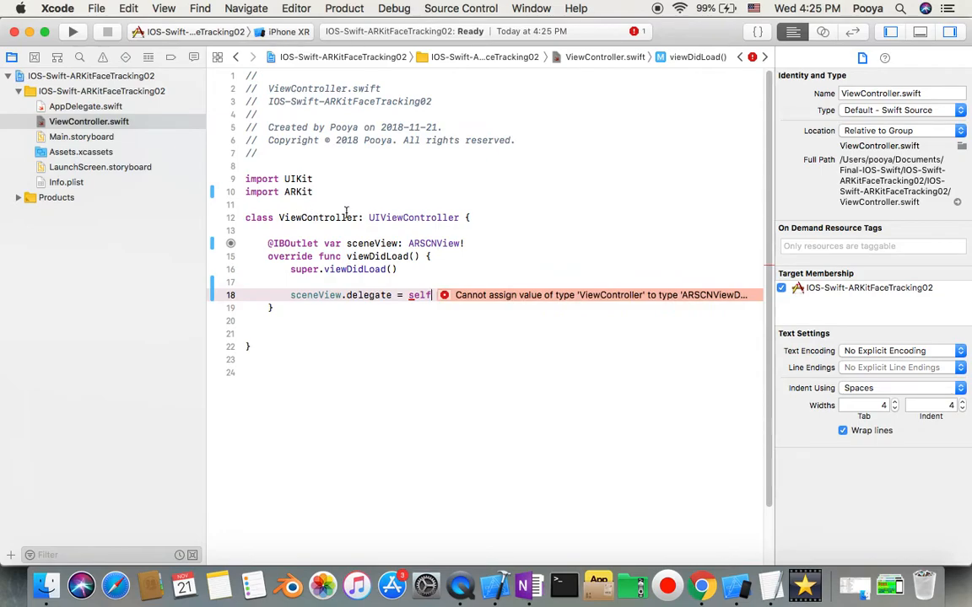
{"action": "mouse_move", "coordinate": [384, 319]}
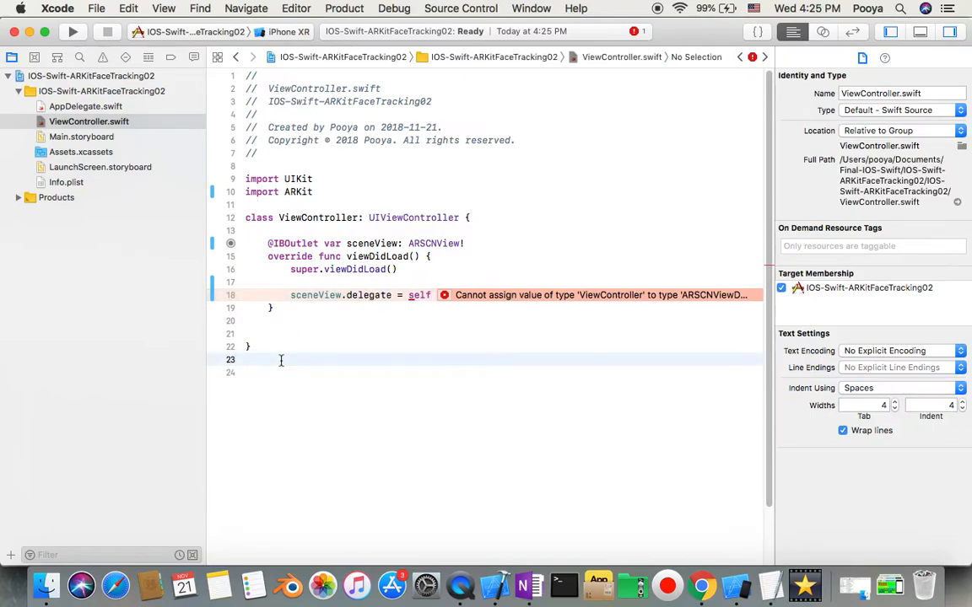
Step: Add an empty 'extension ViewController: ARSCNViewDelegate { }' and switch to the TextEdit reference window
{"action": "type", "text": "extension"}
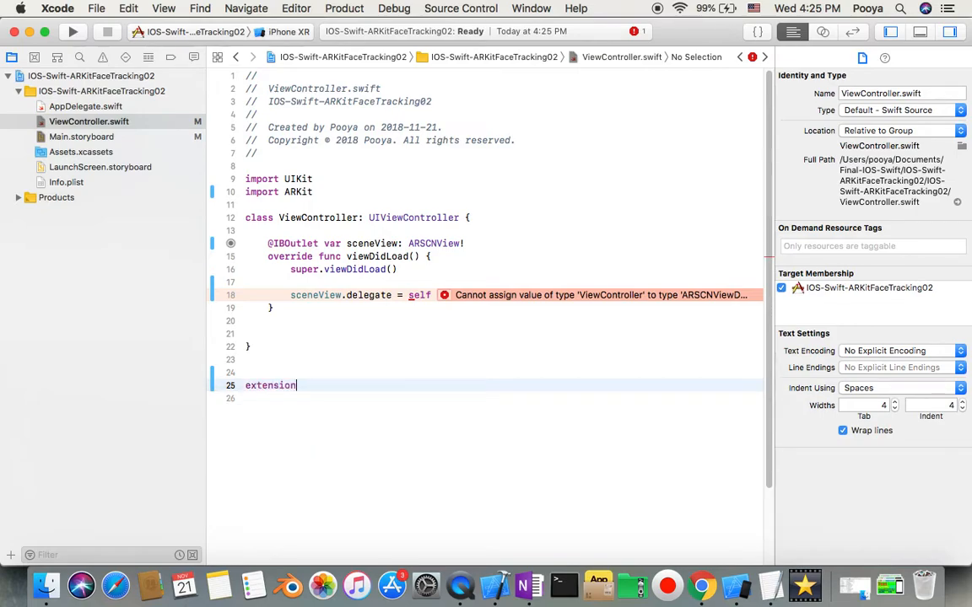
{"action": "type", "text": "vi"}
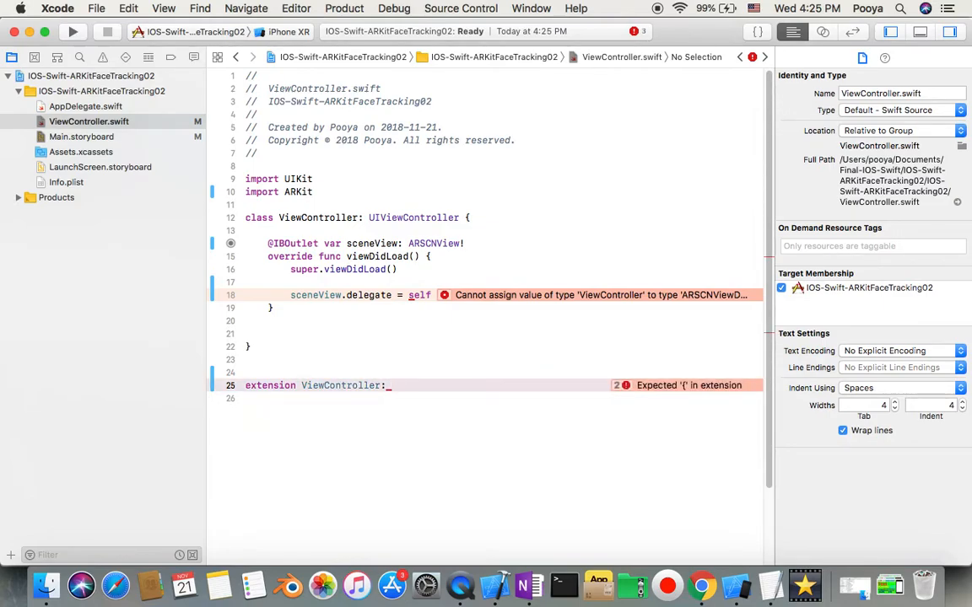
{"action": "type", "text": "ARS"}
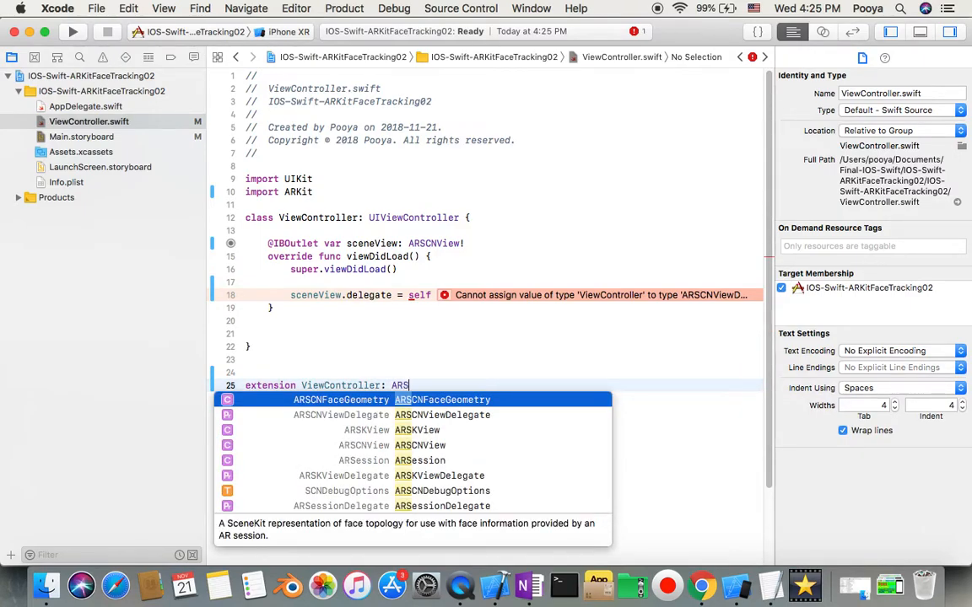
{"action": "key", "text": "Down"}
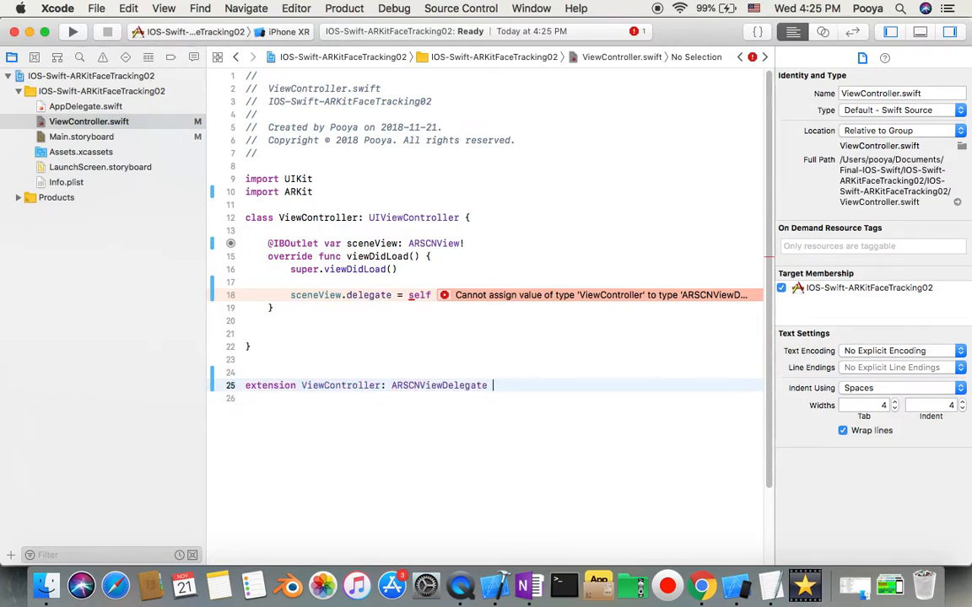
{"action": "type", "text": "{"}
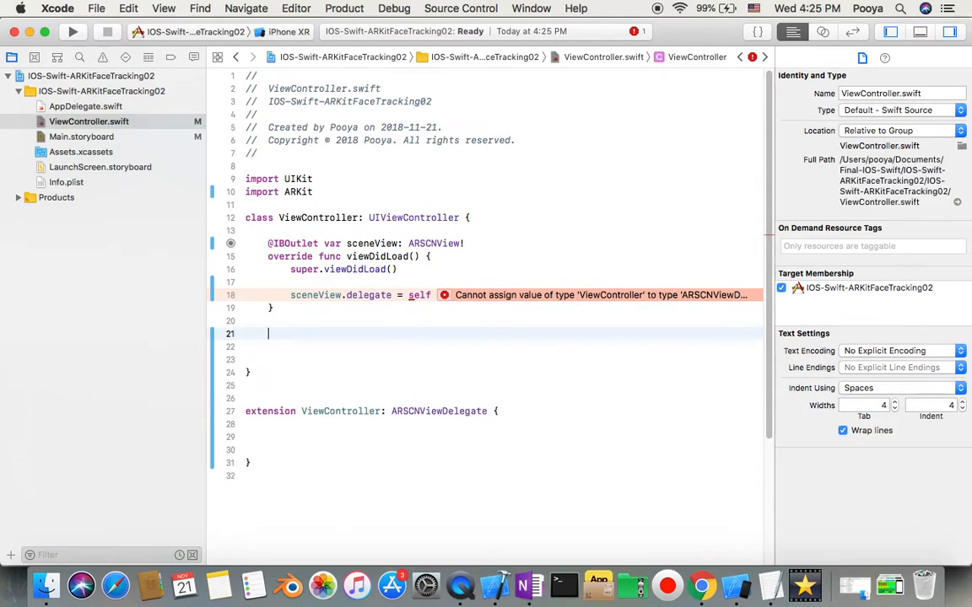
{"action": "type", "text": "wi"}
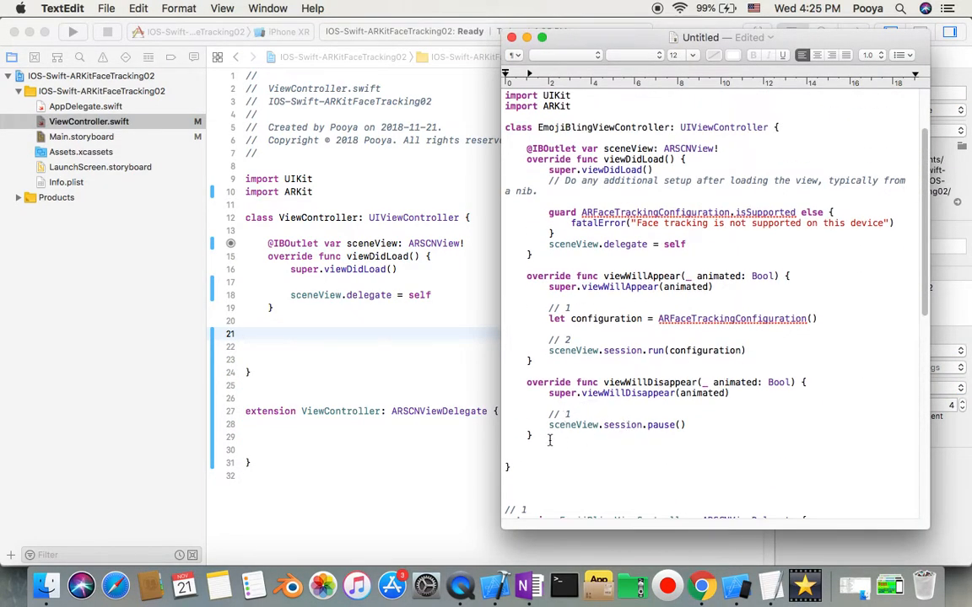
Step: Copy the viewWillAppear and viewWillDisappear methods from TextEdit into ViewController.swift
{"action": "left_click_drag", "start_coordinate": [526, 277], "coordinate": [533, 436]}
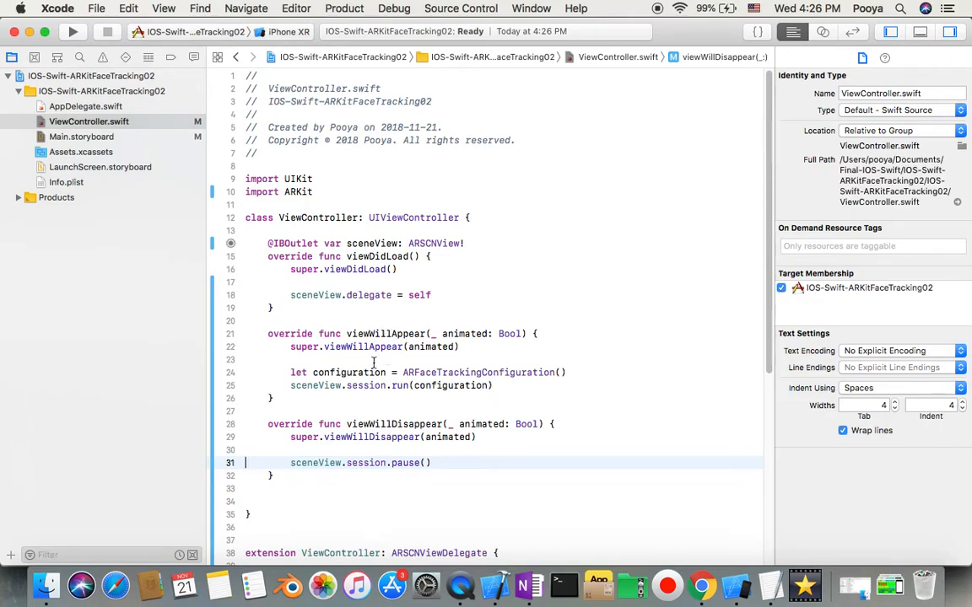
{"action": "mouse_move", "coordinate": [484, 445]}
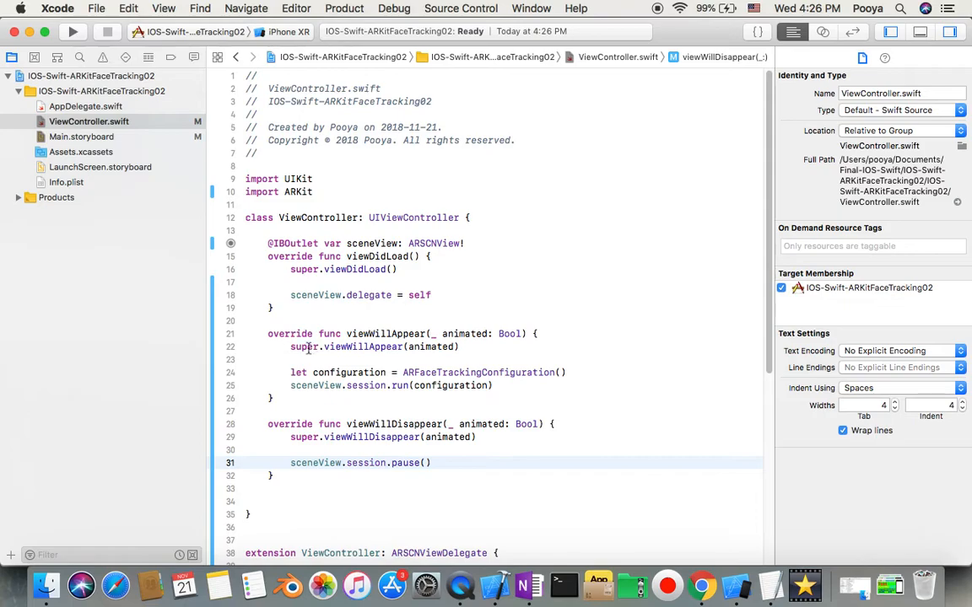
{"action": "mouse_move", "coordinate": [341, 347]}
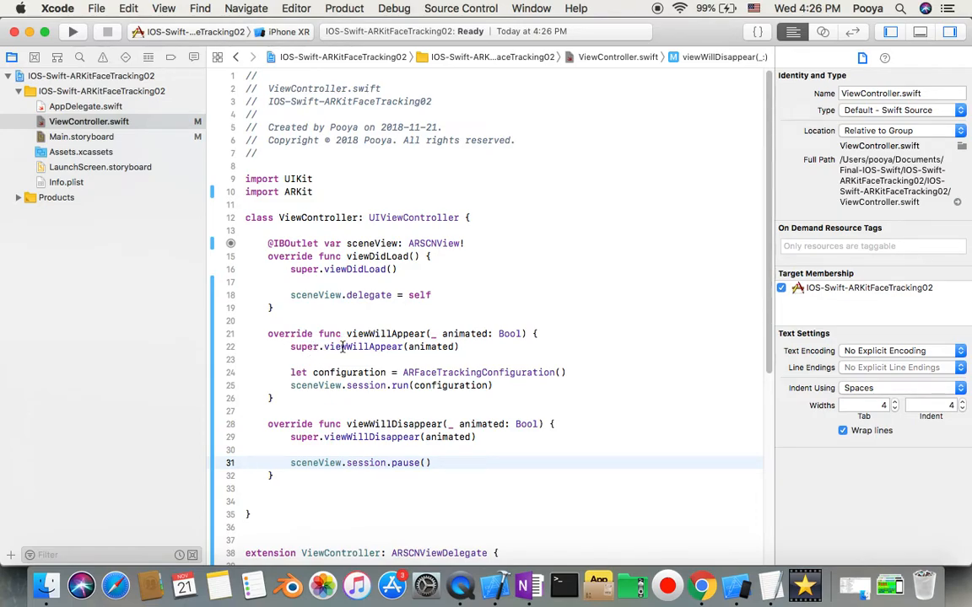
{"action": "double_click", "coordinate": [363, 347]}
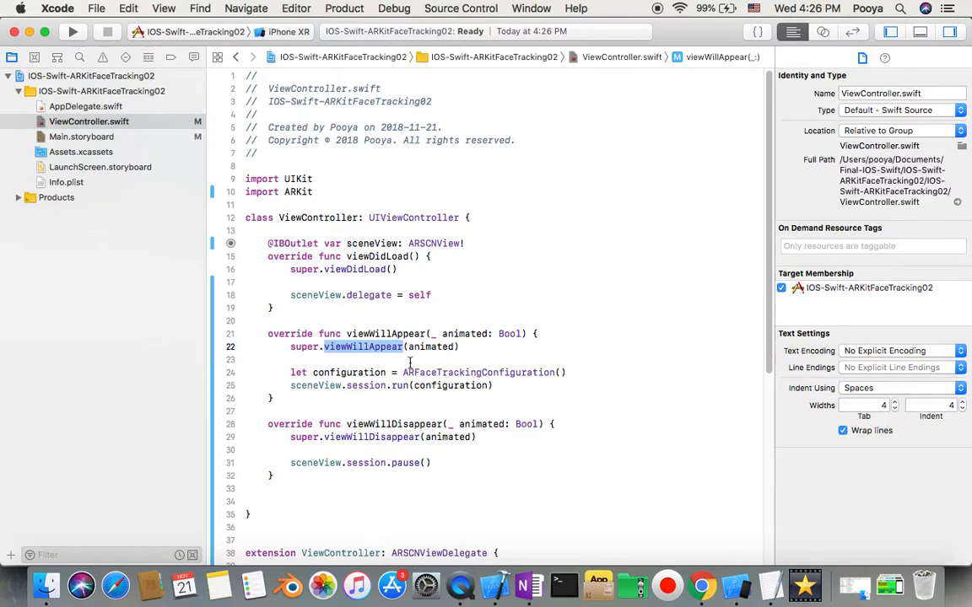
{"action": "mouse_move", "coordinate": [412, 243]}
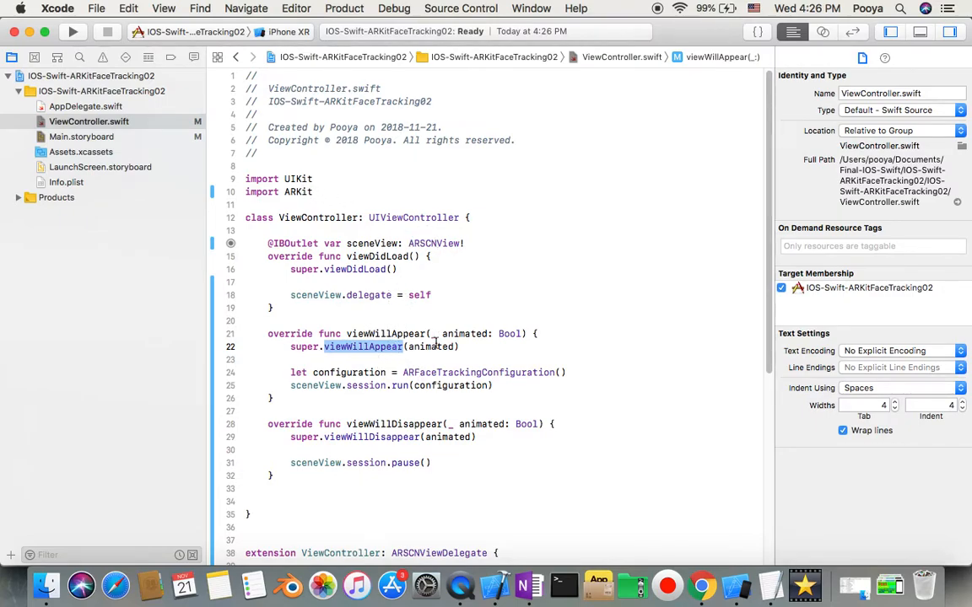
{"action": "mouse_move", "coordinate": [465, 411]}
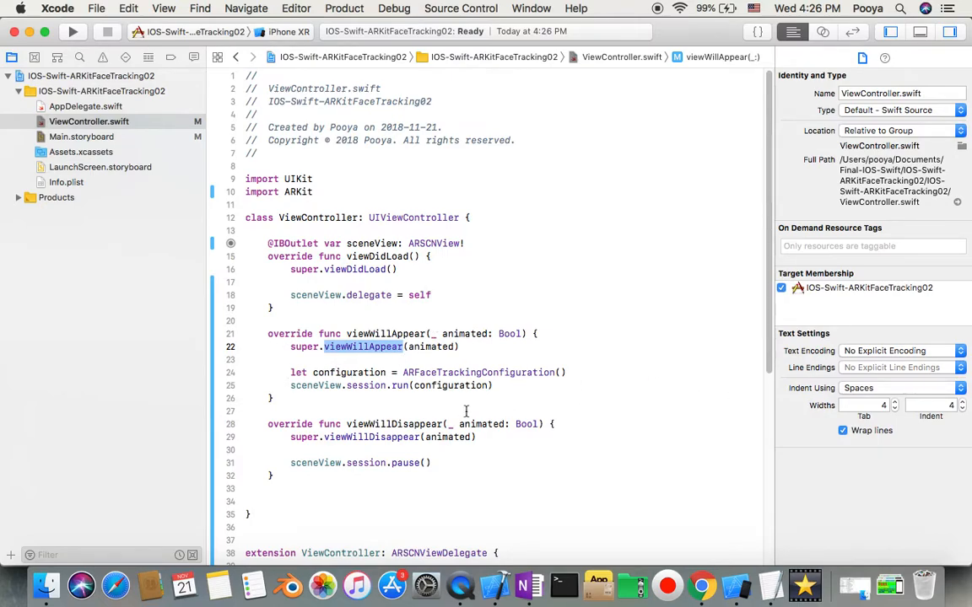
{"action": "mouse_move", "coordinate": [543, 344]}
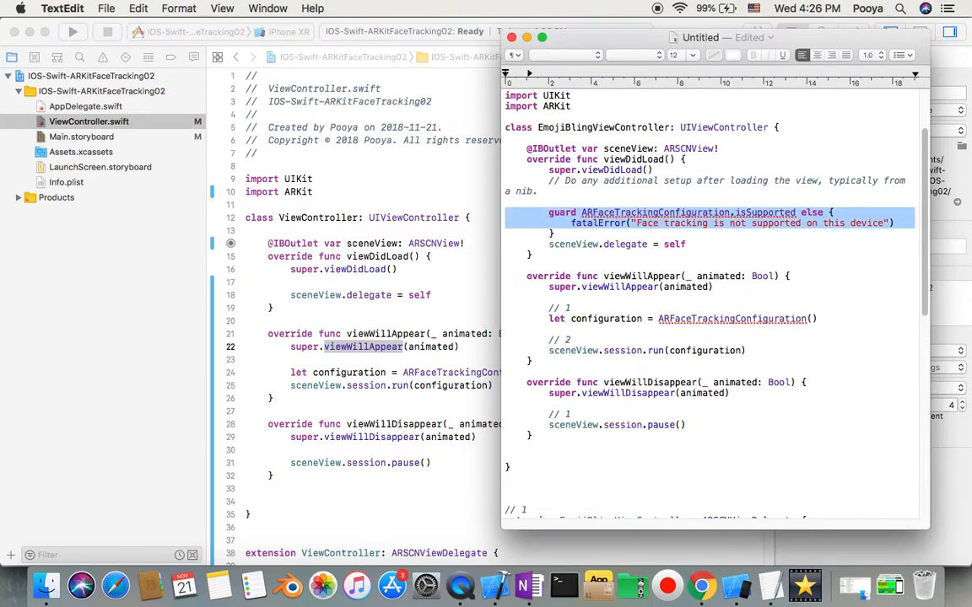
Step: Paste the ARFaceTrackingConfiguration.isSupported guard into viewDidLoad and the renderer(_:nodeFor:) into the extension
{"action": "left_click", "coordinate": [671, 222]}
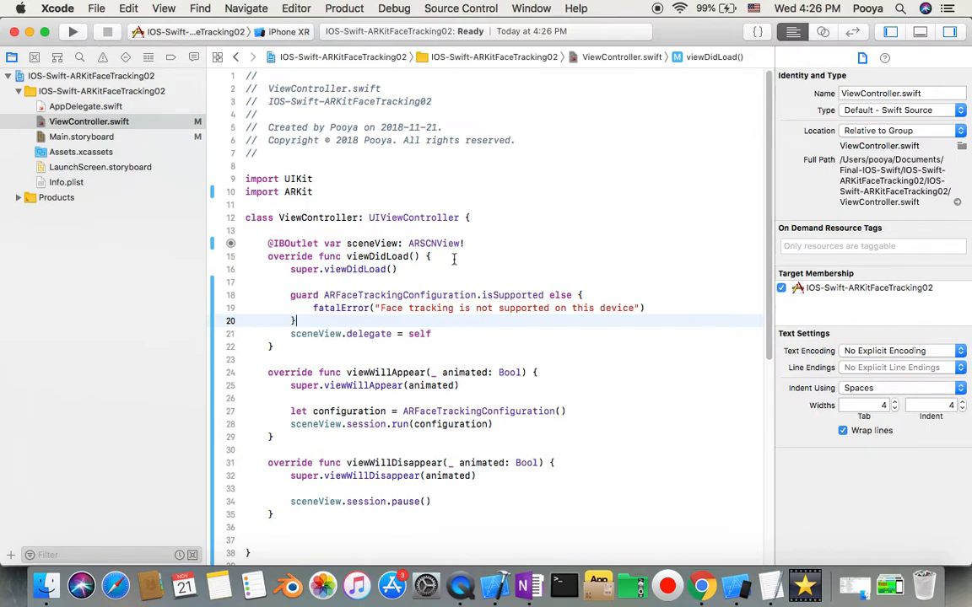
{"action": "mouse_move", "coordinate": [422, 358]}
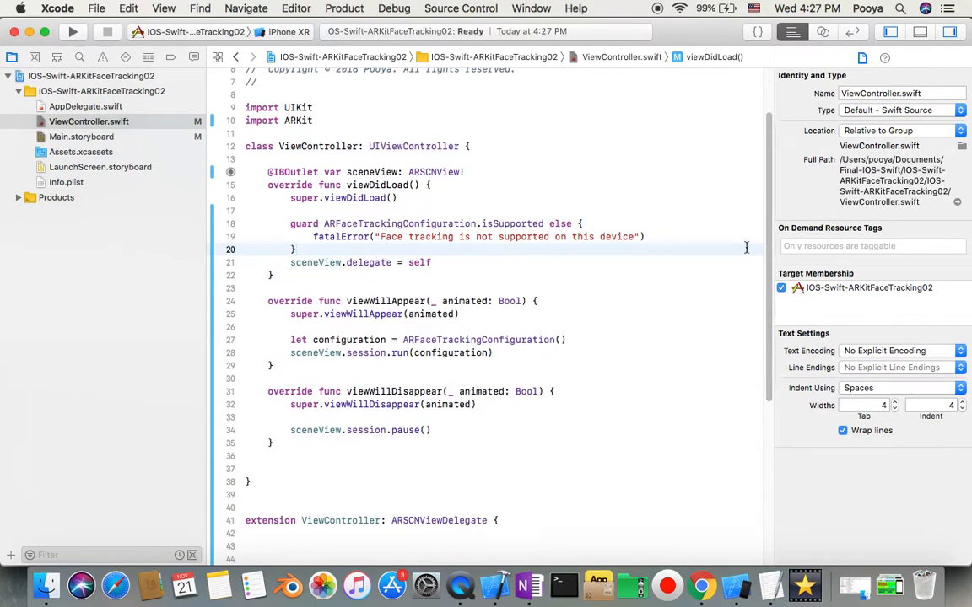
{"action": "scroll", "scroll_direction": "down", "scroll_amount": 3}
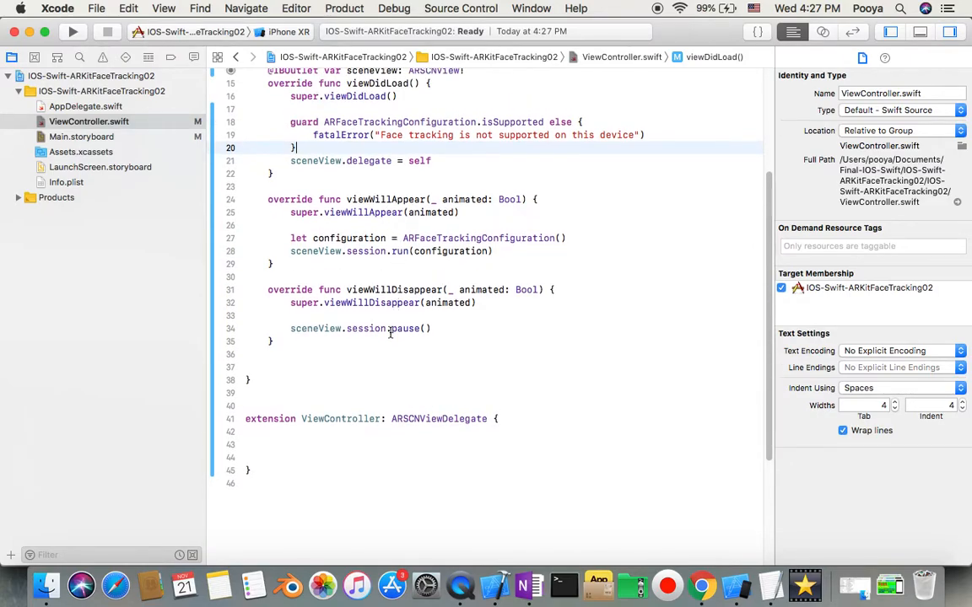
{"action": "mouse_move", "coordinate": [388, 311]}
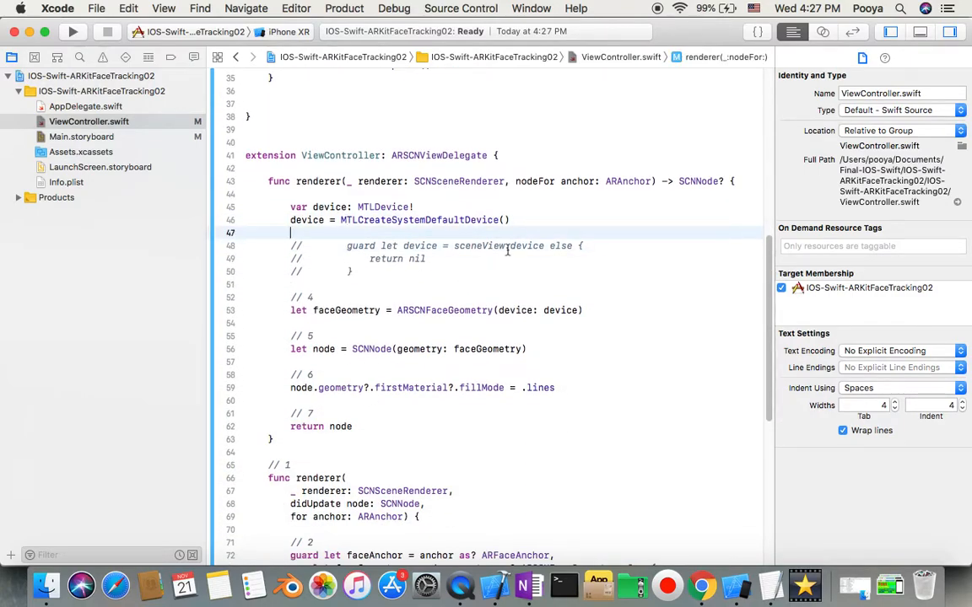
Step: Delete the commented-out device check and numbered comments in renderer(_:nodeFor:), keeping fillMode .lines
{"action": "left_click", "coordinate": [557, 246]}
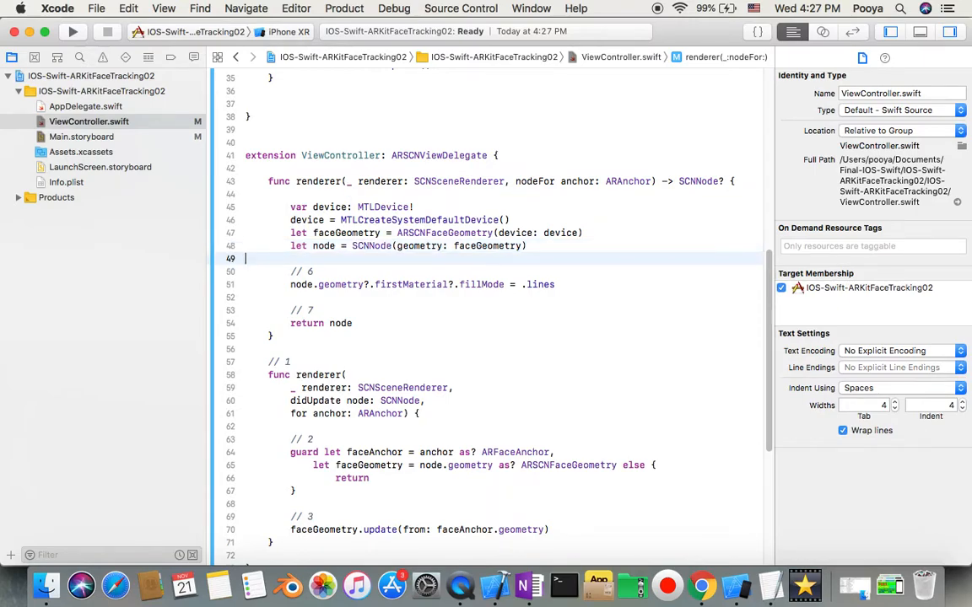
{"action": "left_click", "coordinate": [300, 270]}
{"action": "type", "text": "node.geometry?.firstMaterial?.fillMode = "}
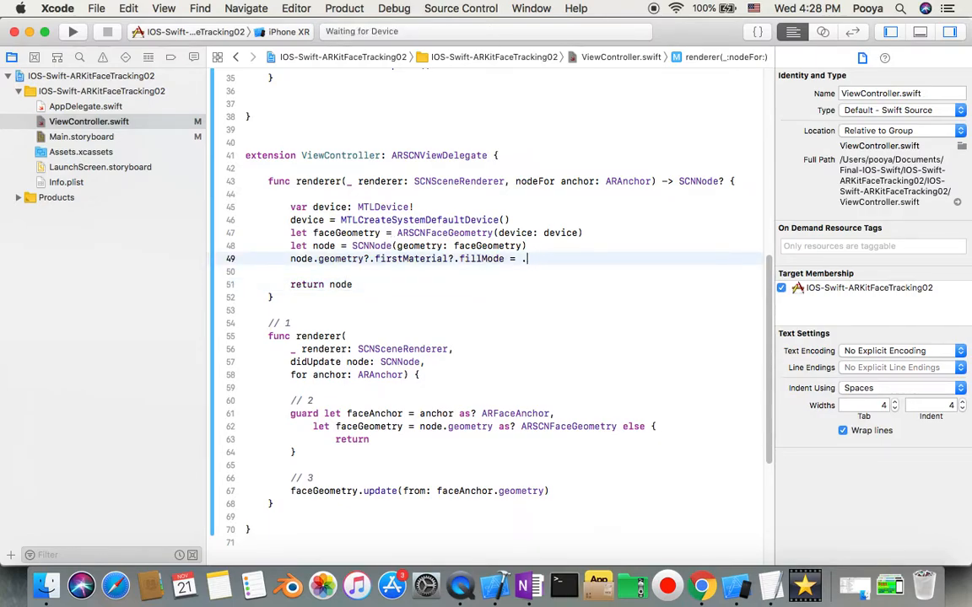
{"action": "type", "text": "."}
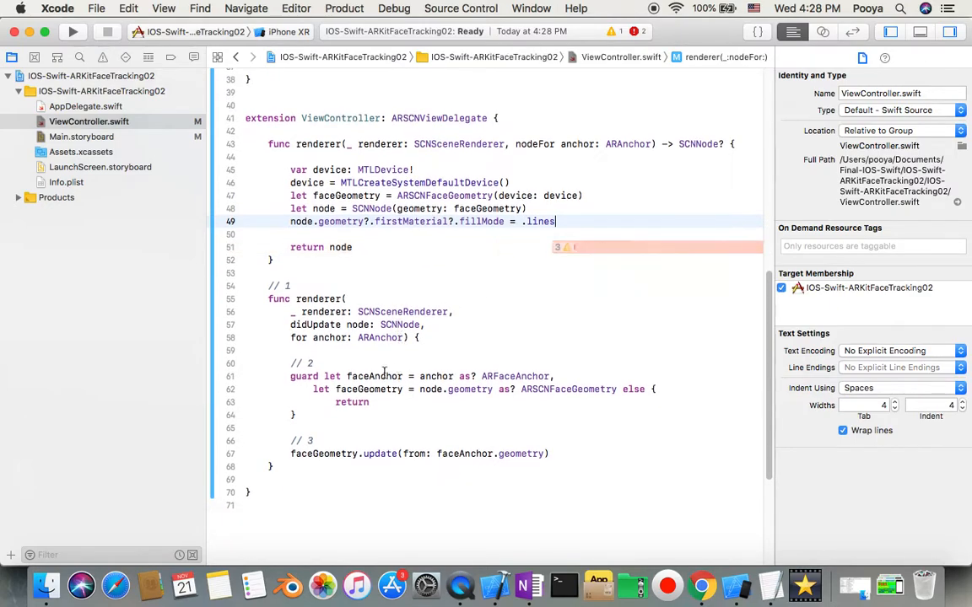
Step: Delete the // 1–// 3 comments in renderer(_:didUpdate:for:) and point out faceAnchor in the guard
{"action": "left_click", "coordinate": [290, 363]}
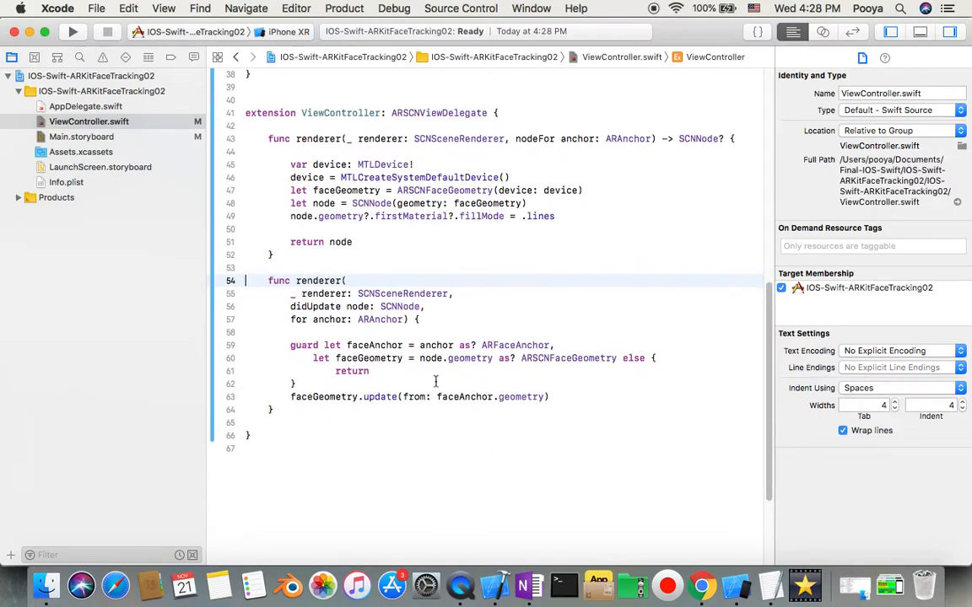
{"action": "double_click", "coordinate": [374, 344]}
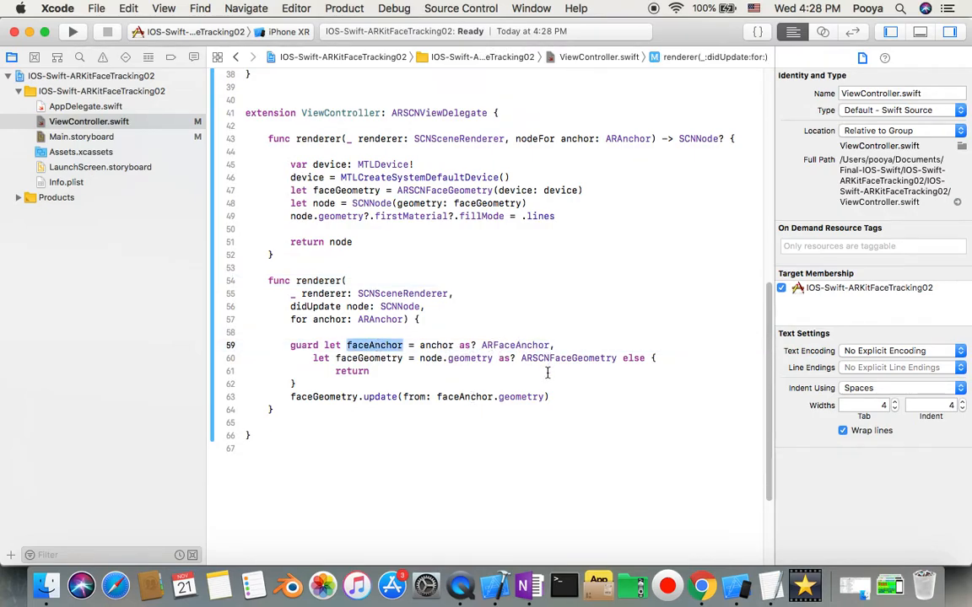
{"action": "mouse_move", "coordinate": [473, 382]}
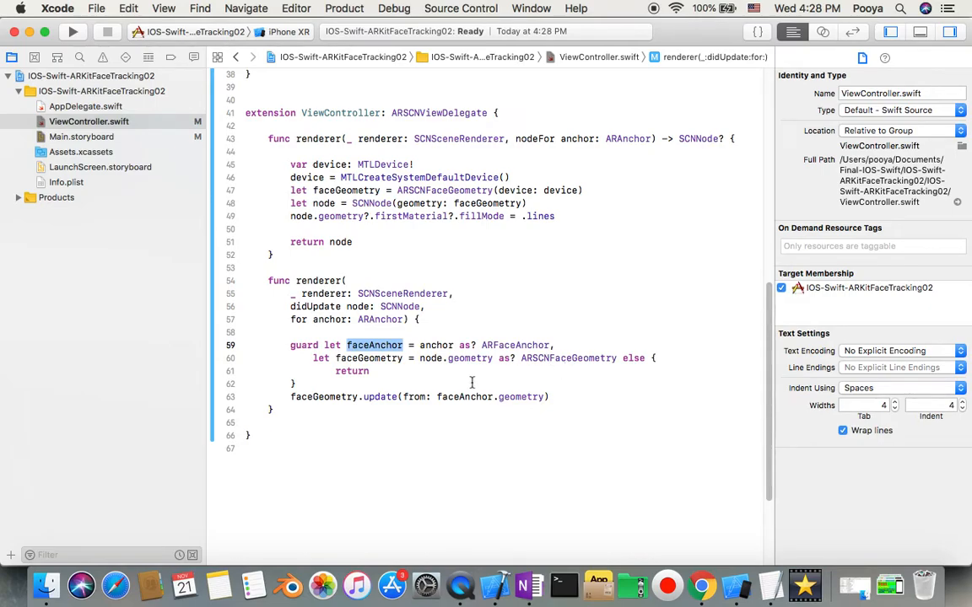
{"action": "mouse_move", "coordinate": [368, 358]}
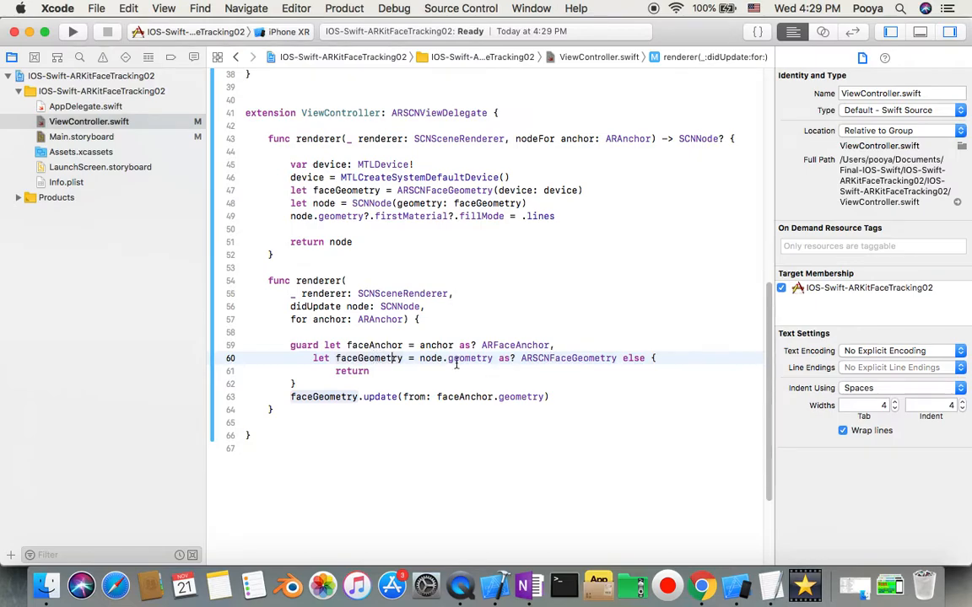
{"action": "mouse_move", "coordinate": [440, 401]}
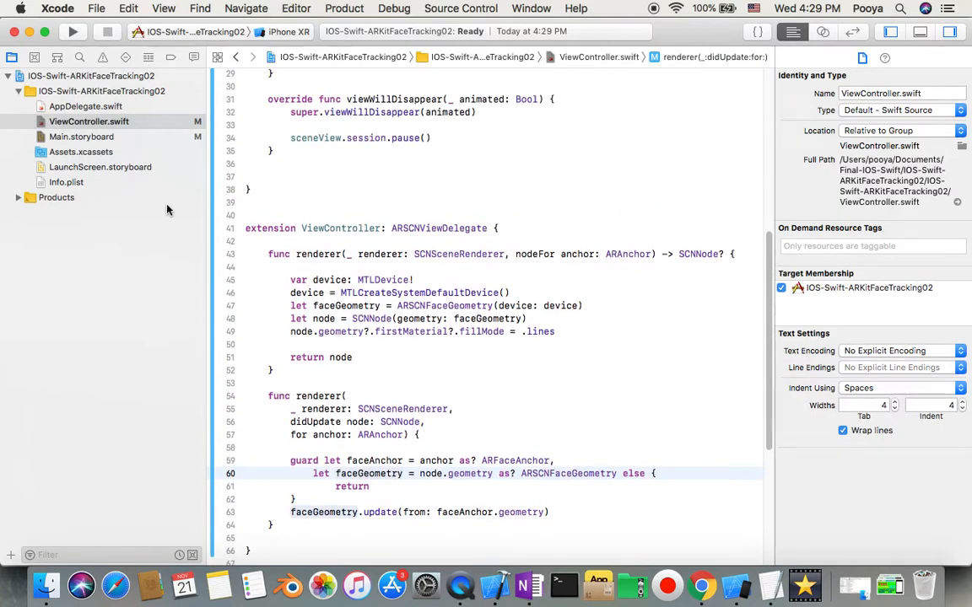
{"action": "left_click", "coordinate": [81, 135]}
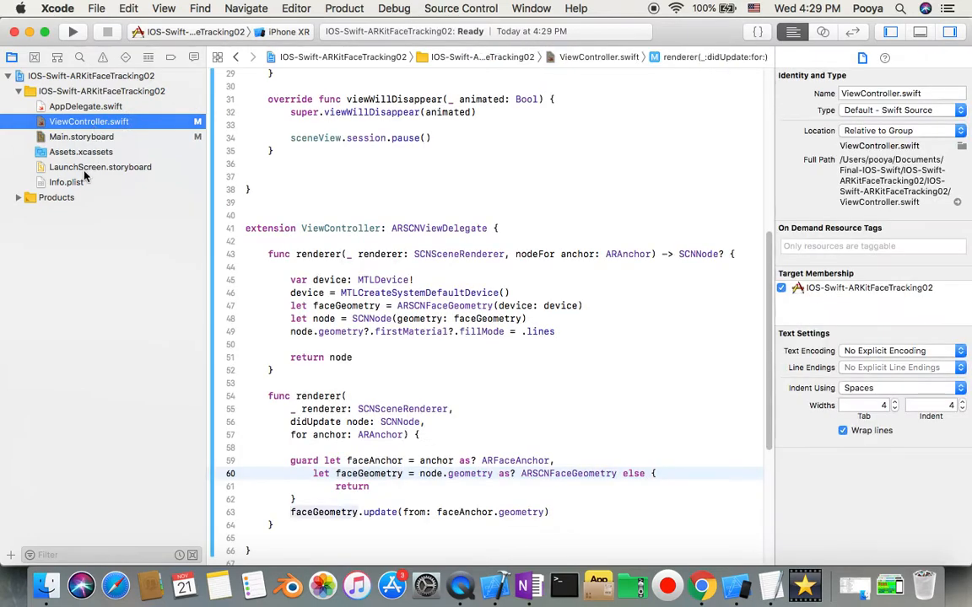
Step: Locate the Privacy - Camera Usage Description entry in Info.plist and start editing its value
{"action": "left_click", "coordinate": [66, 182]}
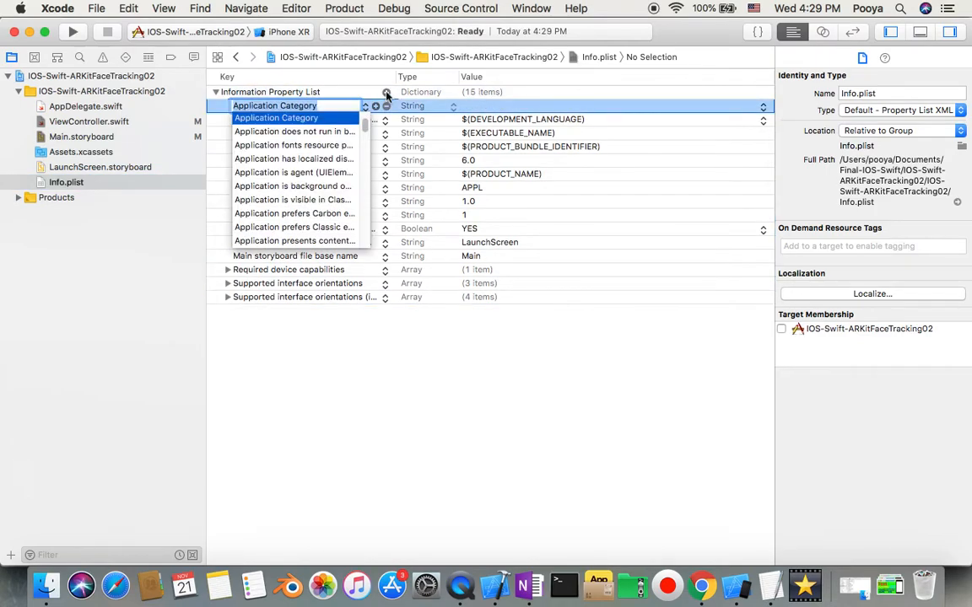
{"action": "scroll", "scroll_direction": "down", "scroll_amount": 3}
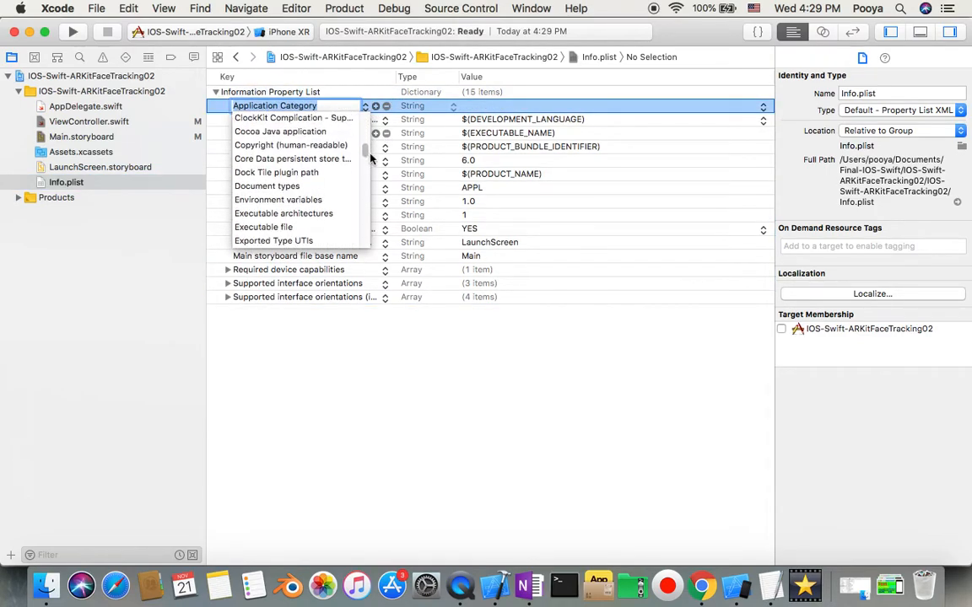
{"action": "scroll", "scroll_direction": "down", "scroll_amount": 3}
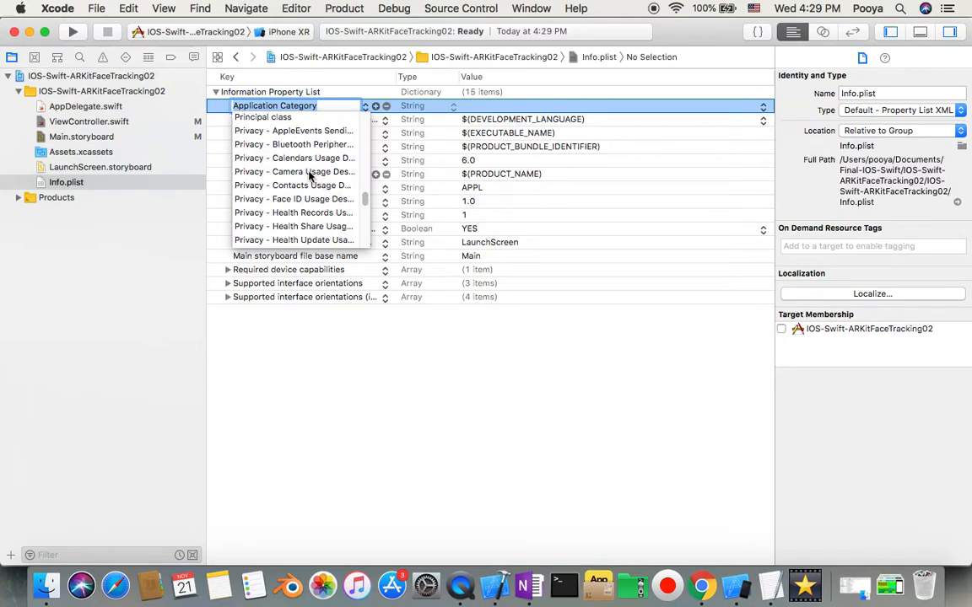
{"action": "left_click", "coordinate": [293, 173]}
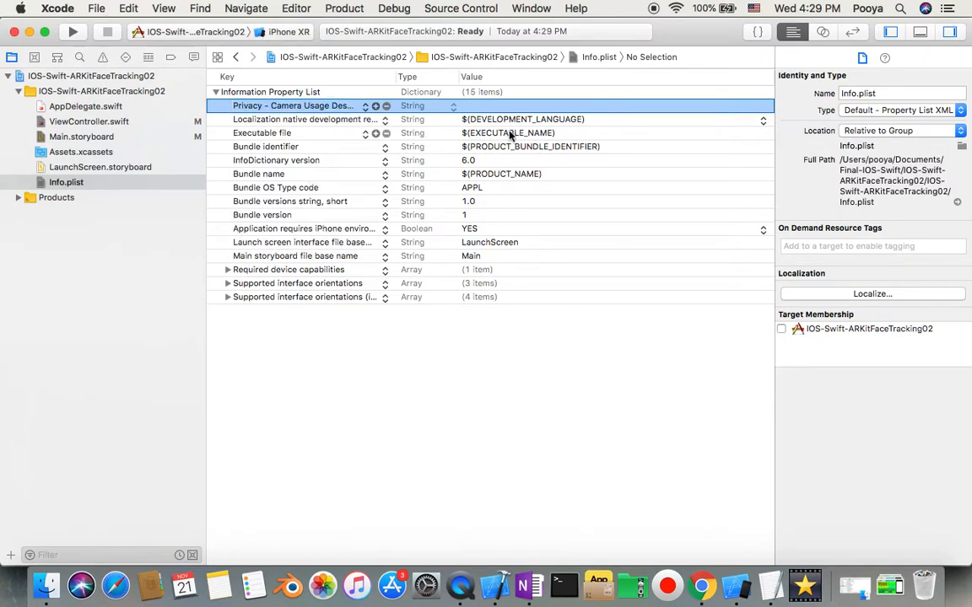
{"action": "left_click", "coordinate": [506, 132]}
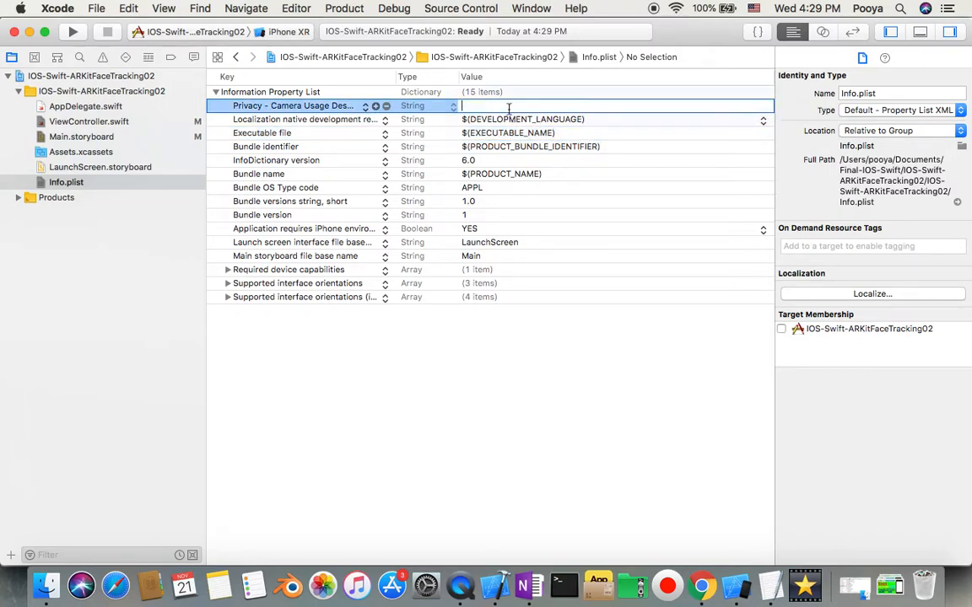
Step: Enter the description "$(EXECUTABLE_NAME) Needs access to Camera"
{"action": "type", "text": "$(EXECUTABLE_NAME)"}
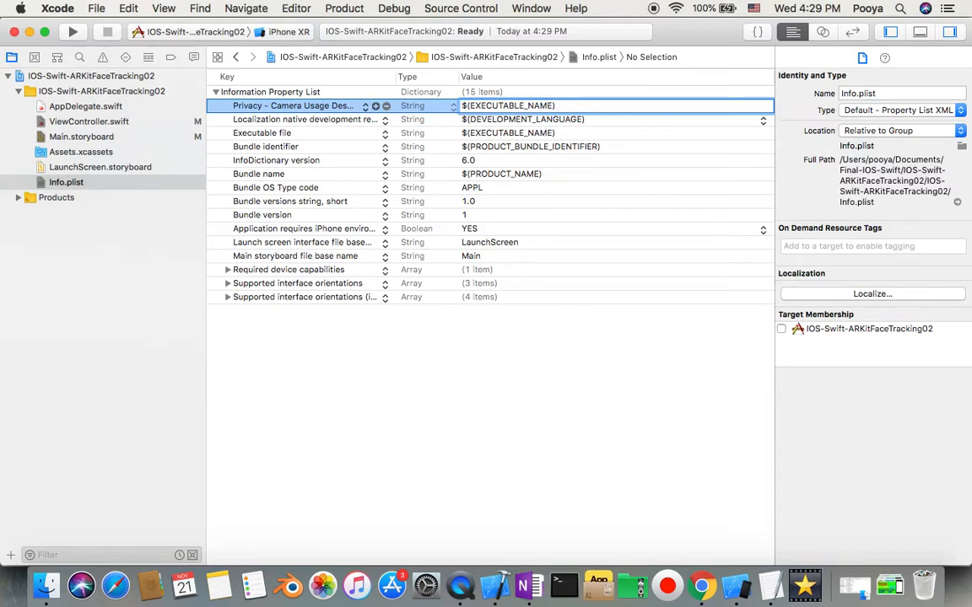
{"action": "type", "text": "Needs"}
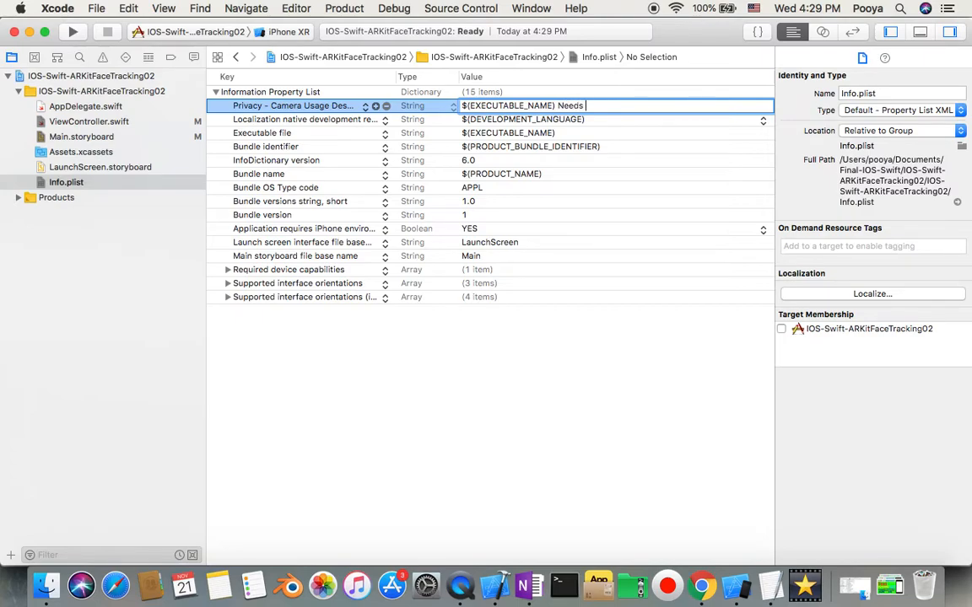
{"action": "type", "text": "access to Came"}
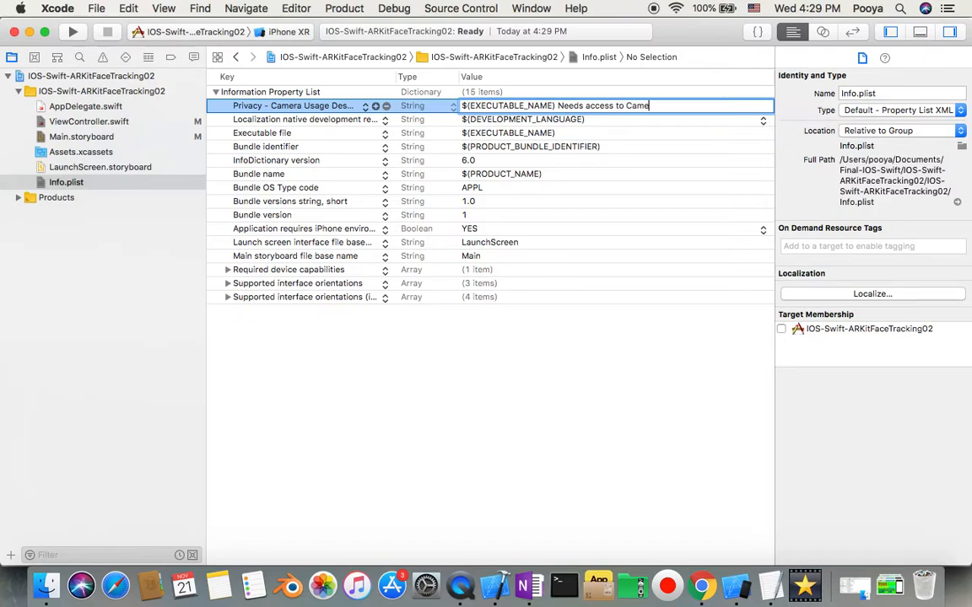
{"action": "type", "text": "ra"}
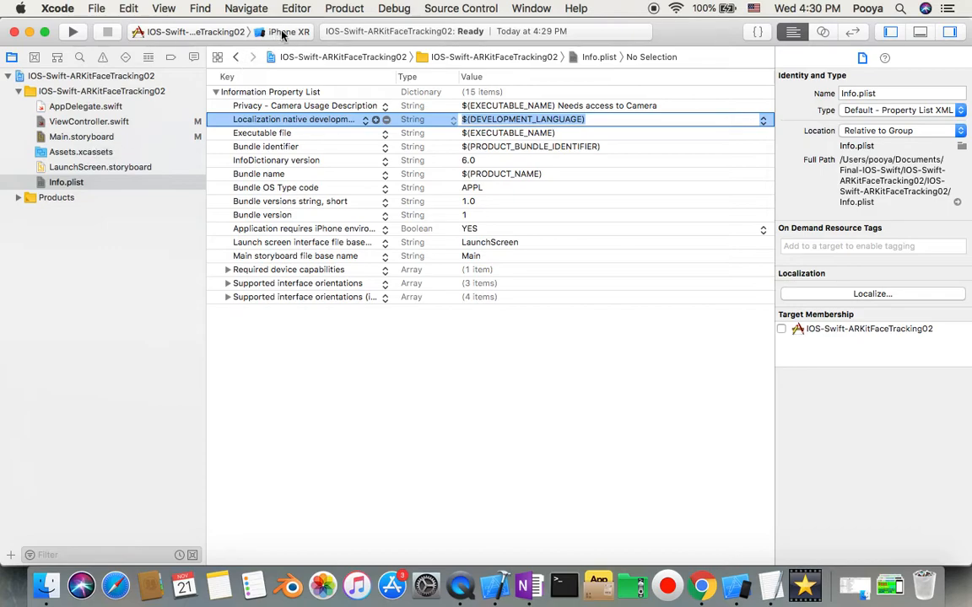
Step: Choose the connected iPhone as the run destination via Product > Destination
{"action": "left_click", "coordinate": [286, 30]}
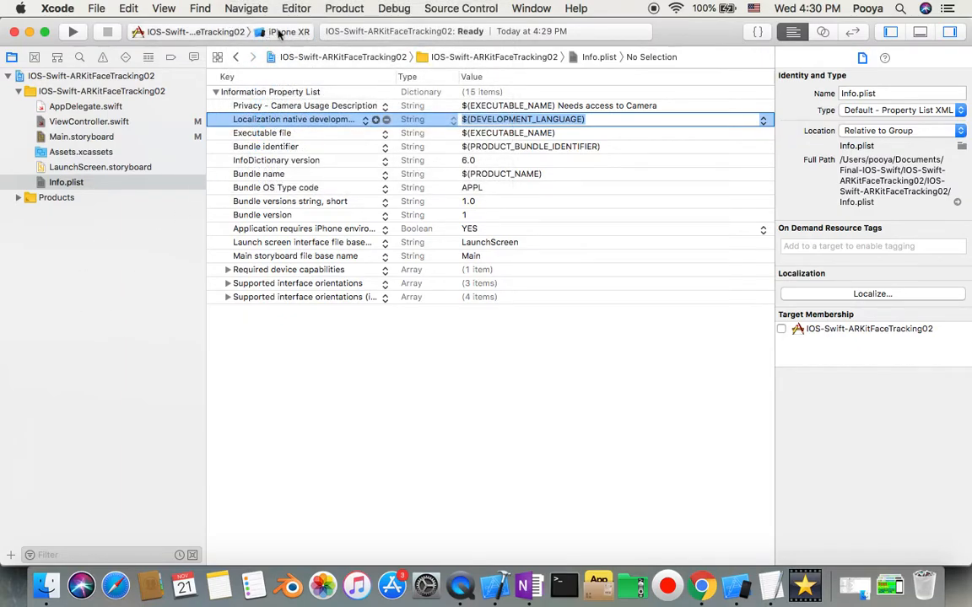
{"action": "left_click", "coordinate": [460, 8]}
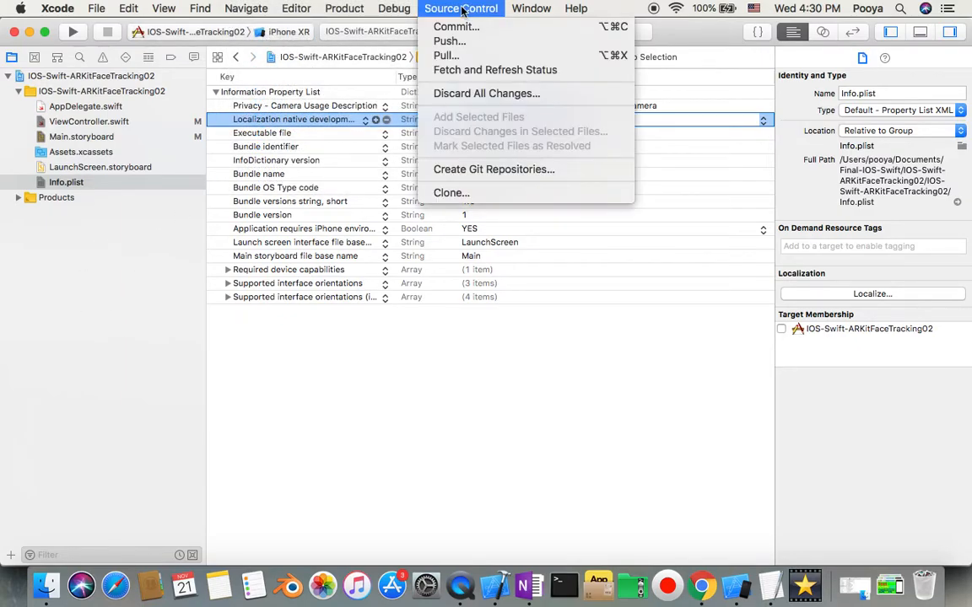
{"action": "left_click", "coordinate": [344, 9]}
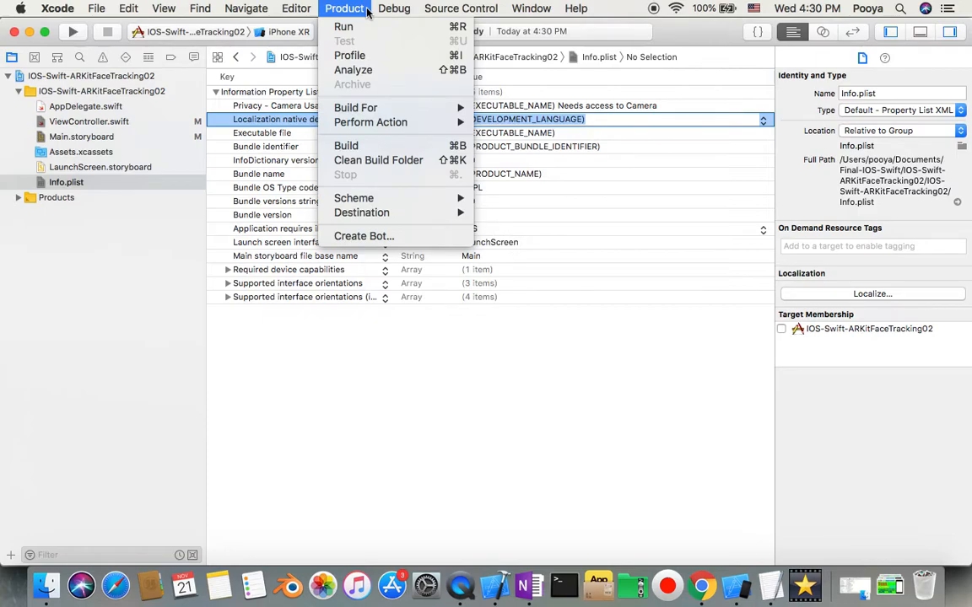
{"action": "left_click", "coordinate": [395, 9]}
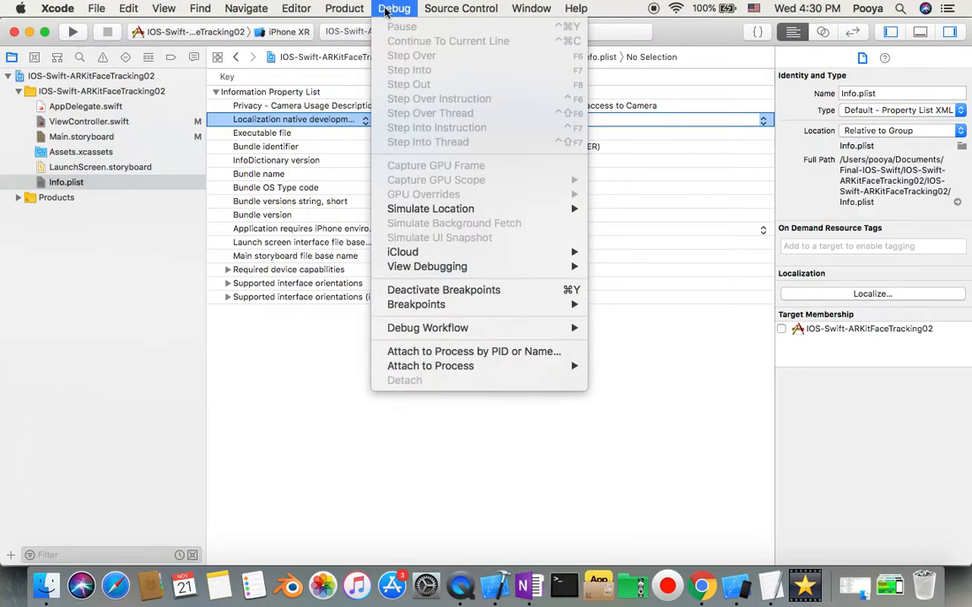
{"action": "left_click", "coordinate": [296, 8]}
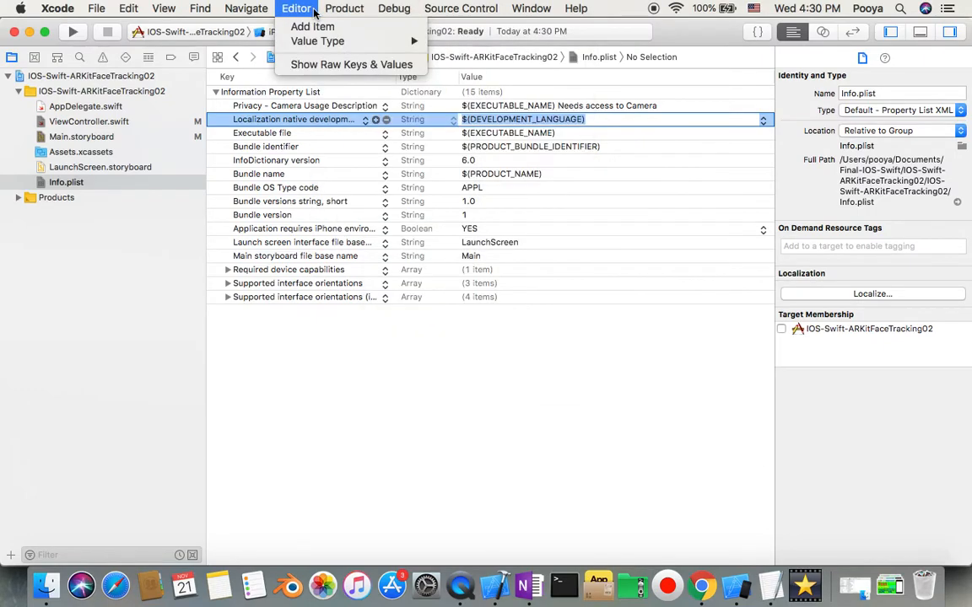
{"action": "left_click", "coordinate": [344, 6]}
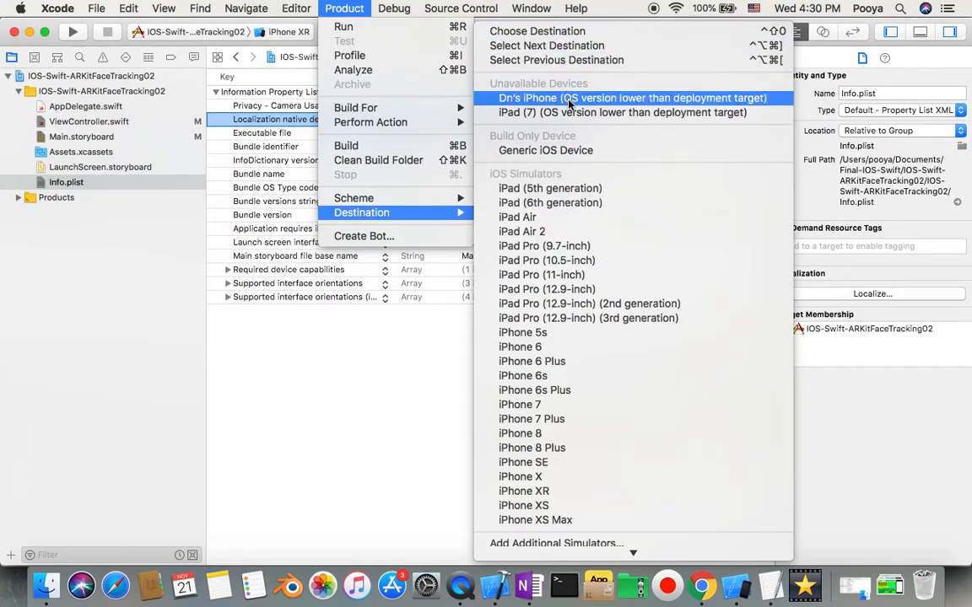
{"action": "left_click", "coordinate": [633, 98]}
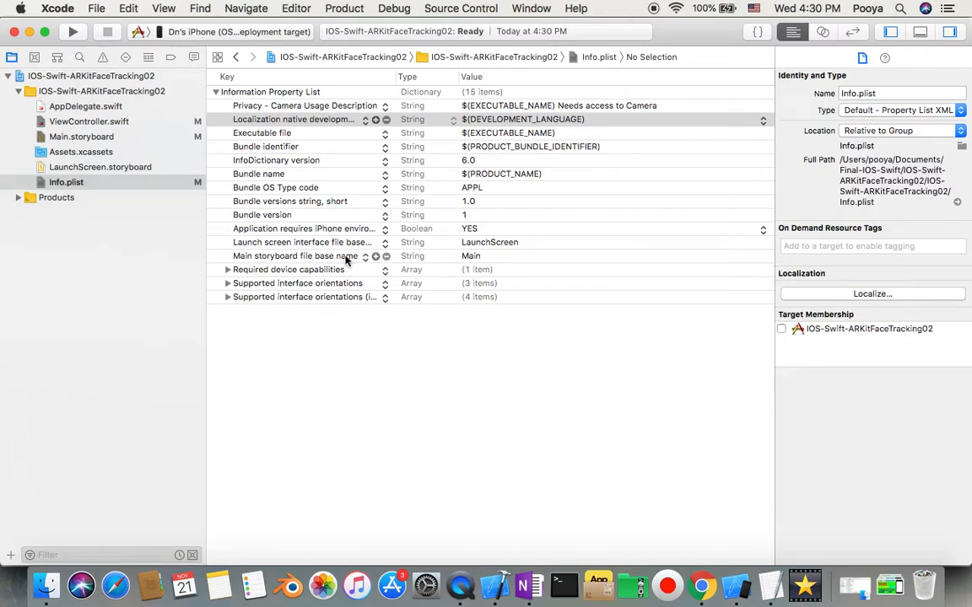
{"action": "mouse_move", "coordinate": [172, 115]}
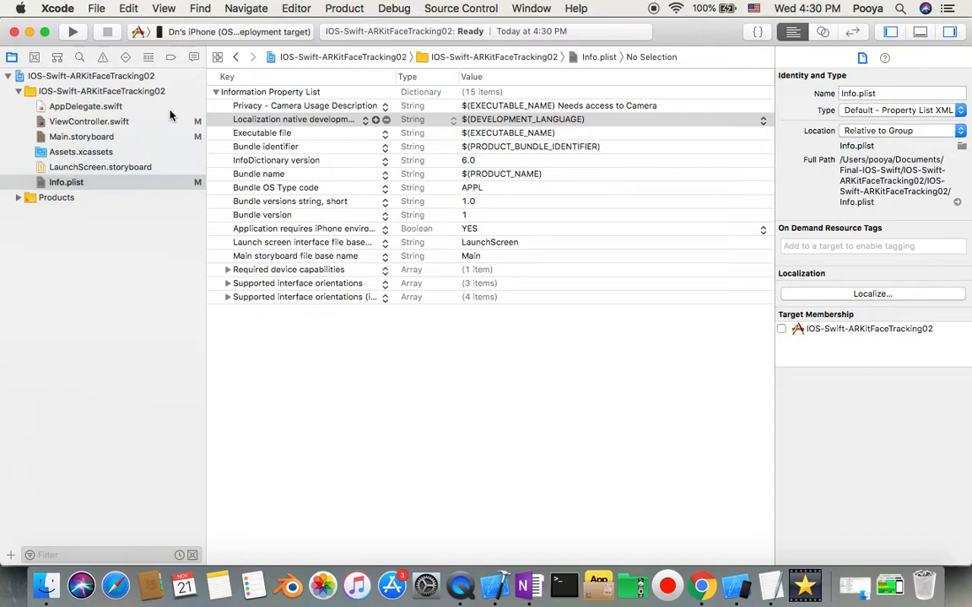
{"action": "mouse_move", "coordinate": [278, 37]}
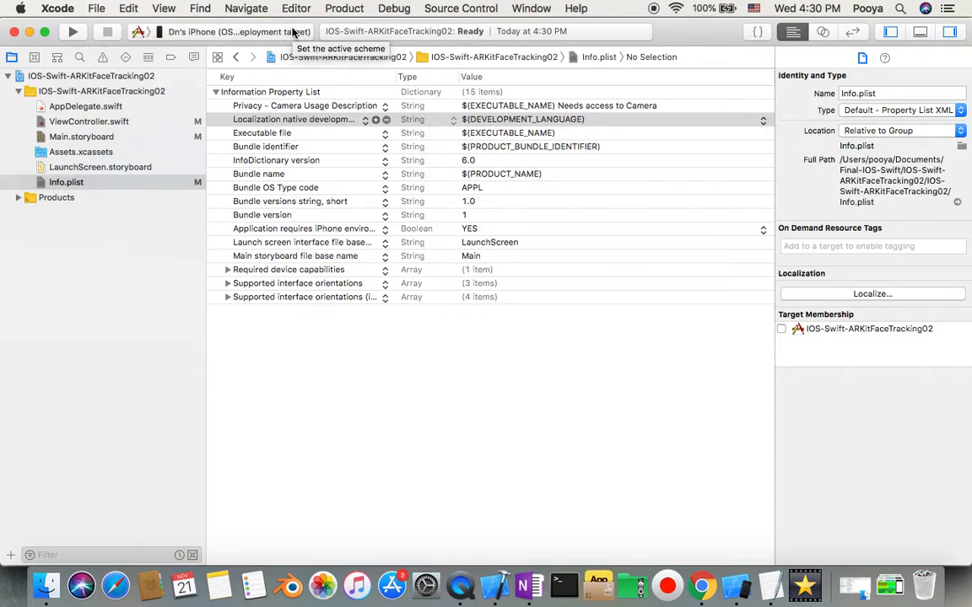
{"action": "mouse_move", "coordinate": [13, 111]}
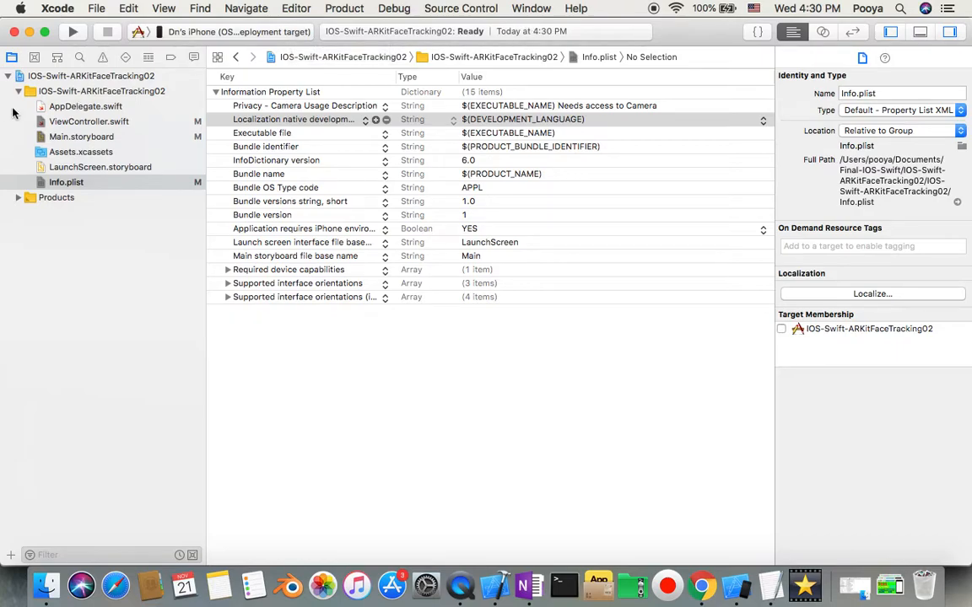
Step: Show the project's target settings in the editor
{"action": "left_click", "coordinate": [91, 76]}
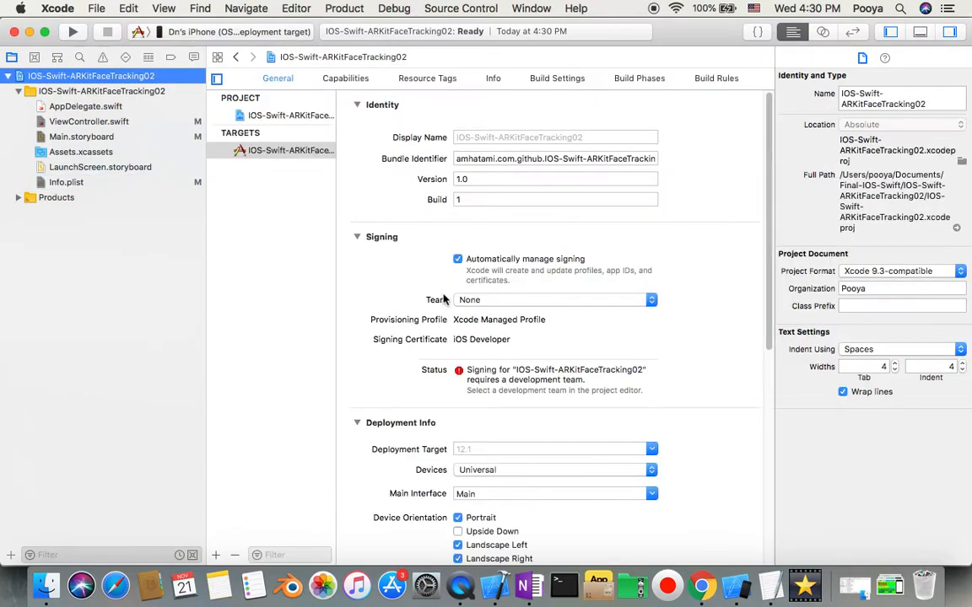
Step: Set the Deployment Target to iOS 12.0 under Deployment Info
{"action": "scroll", "scroll_direction": "down", "scroll_amount": 3}
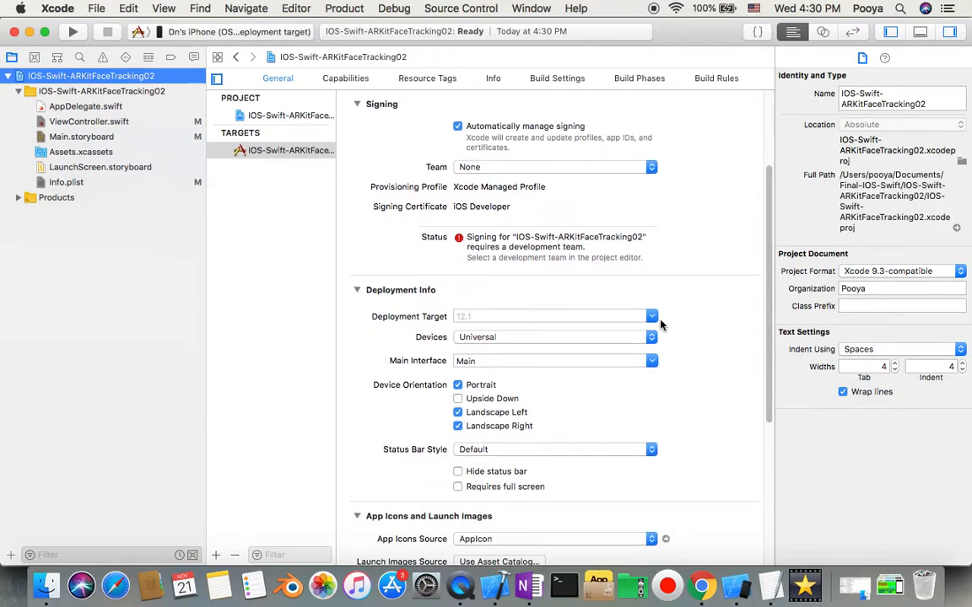
{"action": "left_click", "coordinate": [651, 317]}
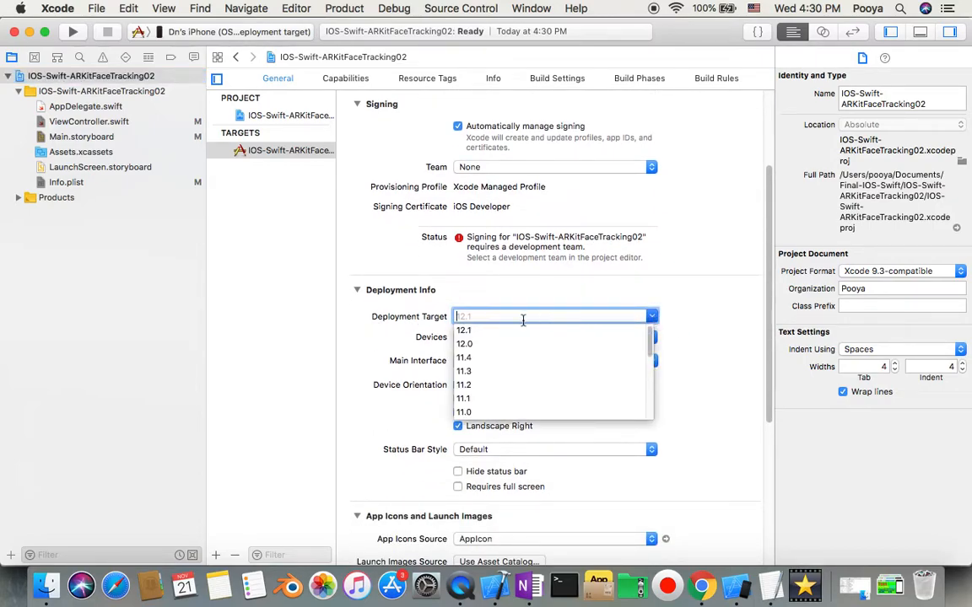
{"action": "mouse_move", "coordinate": [476, 345]}
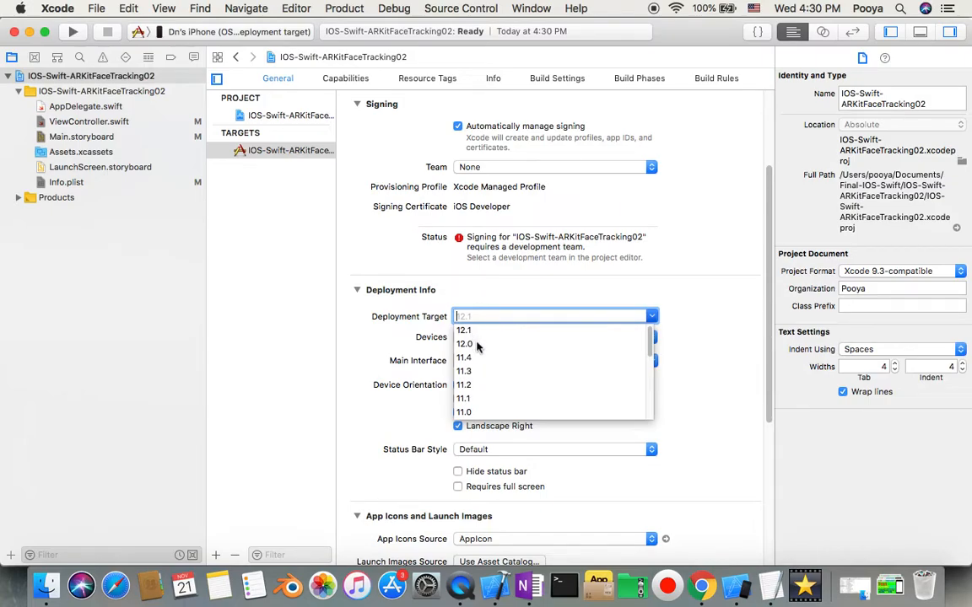
{"action": "left_click", "coordinate": [464, 344]}
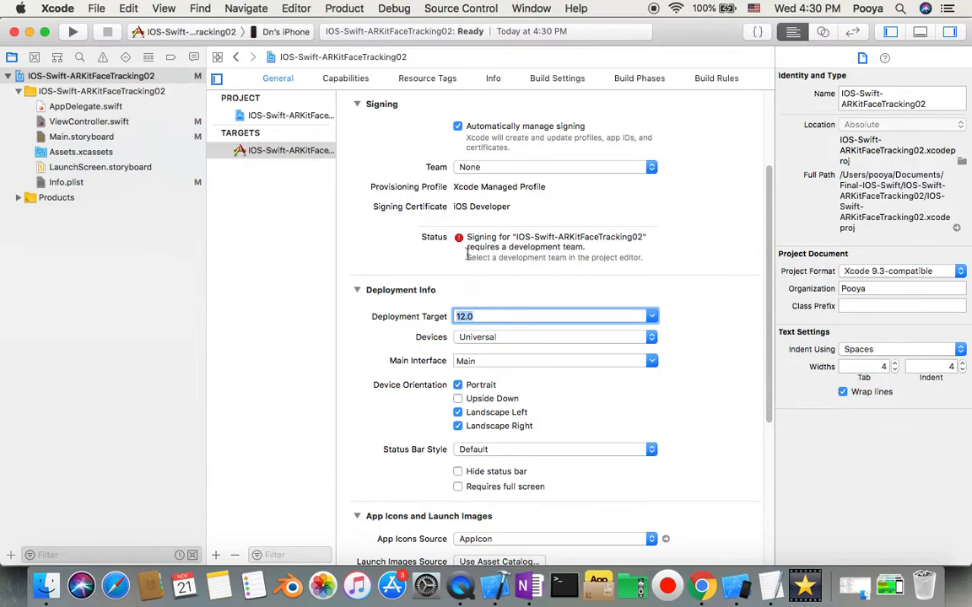
{"action": "scroll", "scroll_direction": "down", "scroll_amount": 3}
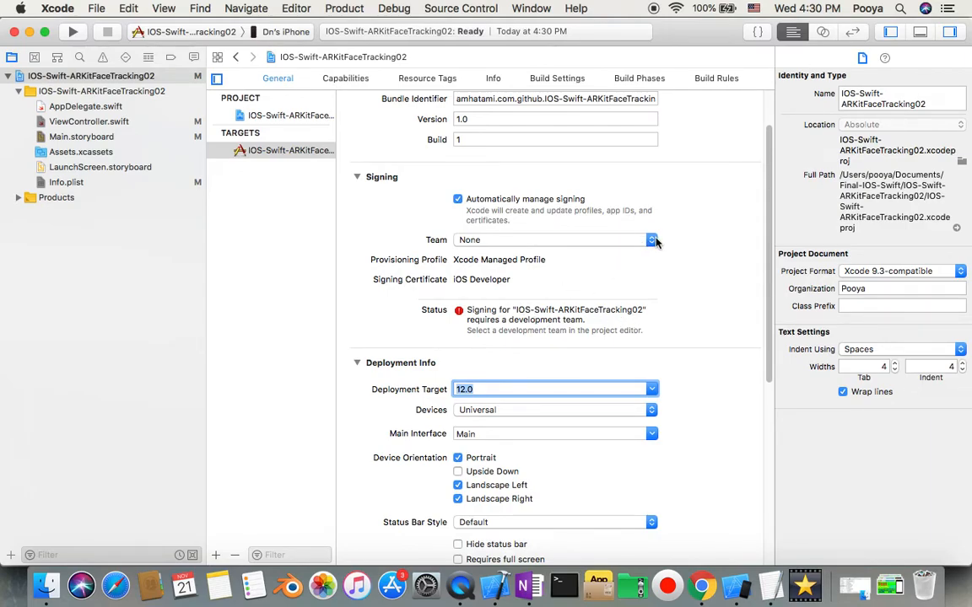
Step: Select a personal team for signing and run the app to build and install on the iPhone
{"action": "left_click", "coordinate": [651, 240]}
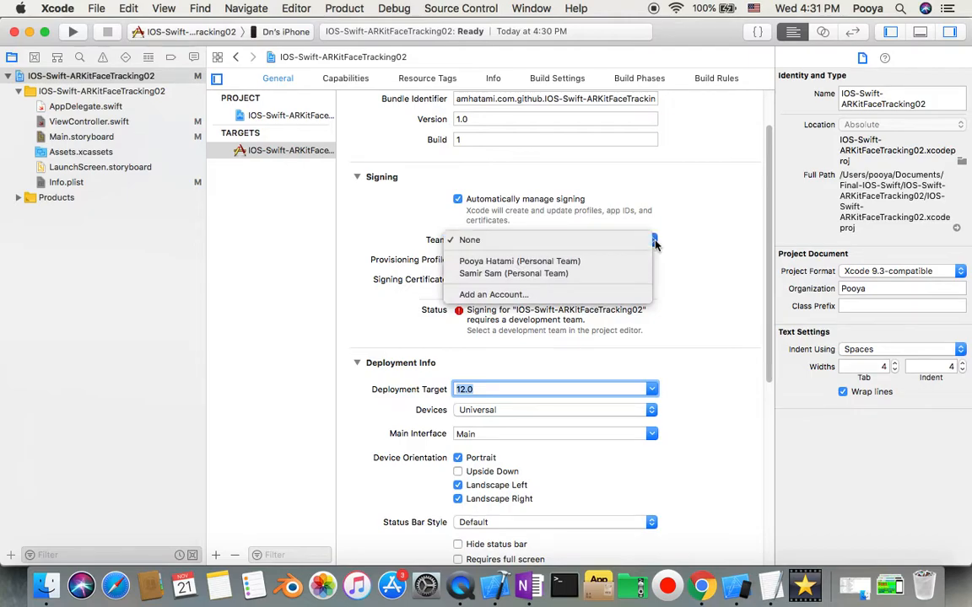
{"action": "mouse_move", "coordinate": [492, 293]}
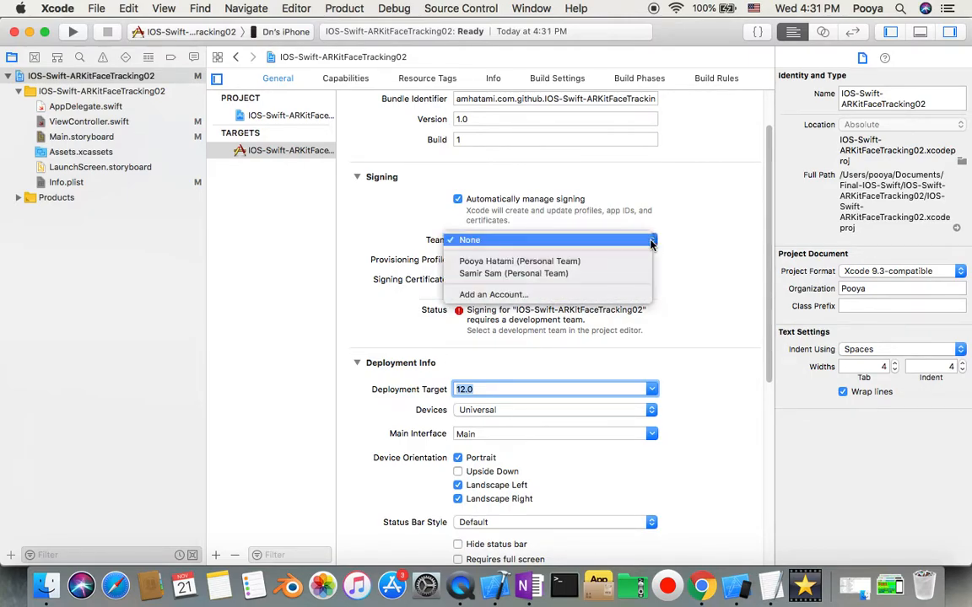
{"action": "left_click", "coordinate": [513, 274]}
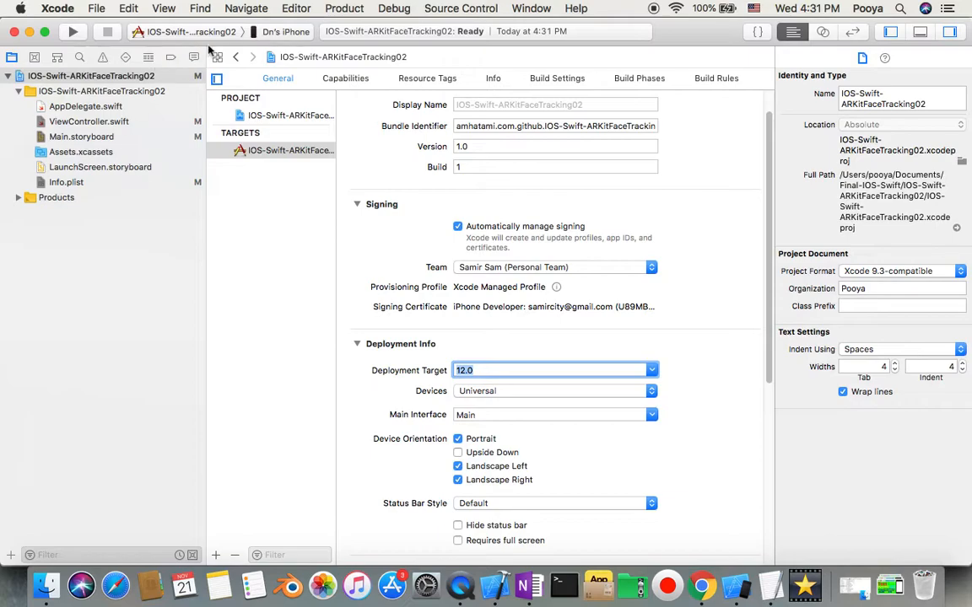
{"action": "left_click", "coordinate": [72, 30]}
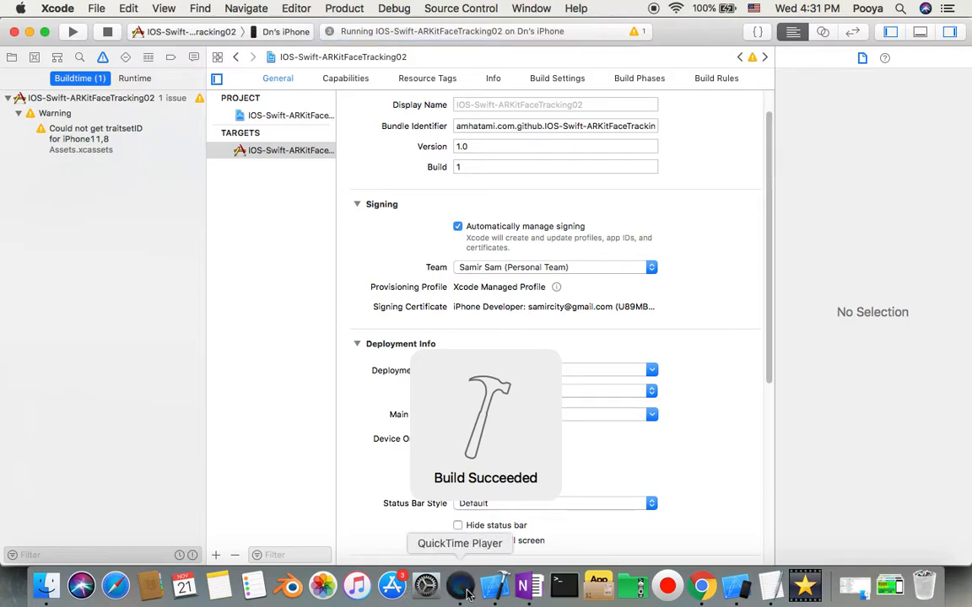
Step: Bring up the mirrored iPhone screen and grant the app camera access so the face mesh appears
{"action": "left_click", "coordinate": [459, 584]}
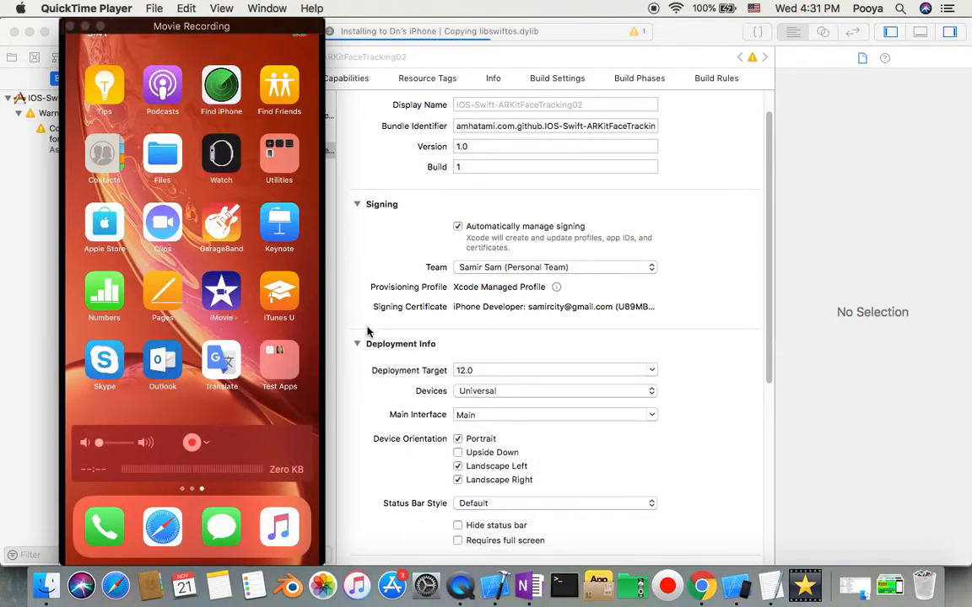
{"action": "mouse_move", "coordinate": [307, 290]}
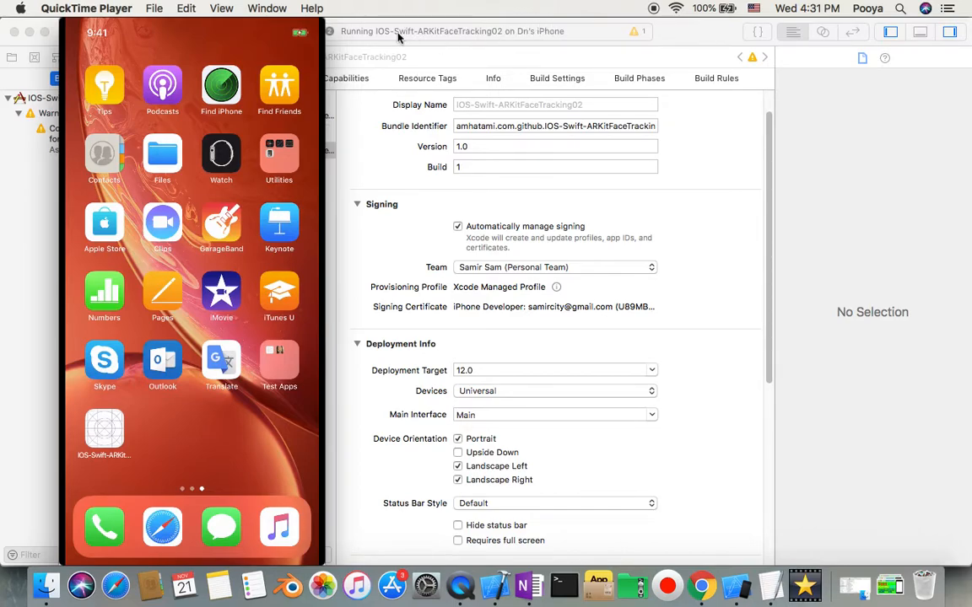
{"action": "mouse_move", "coordinate": [531, 41]}
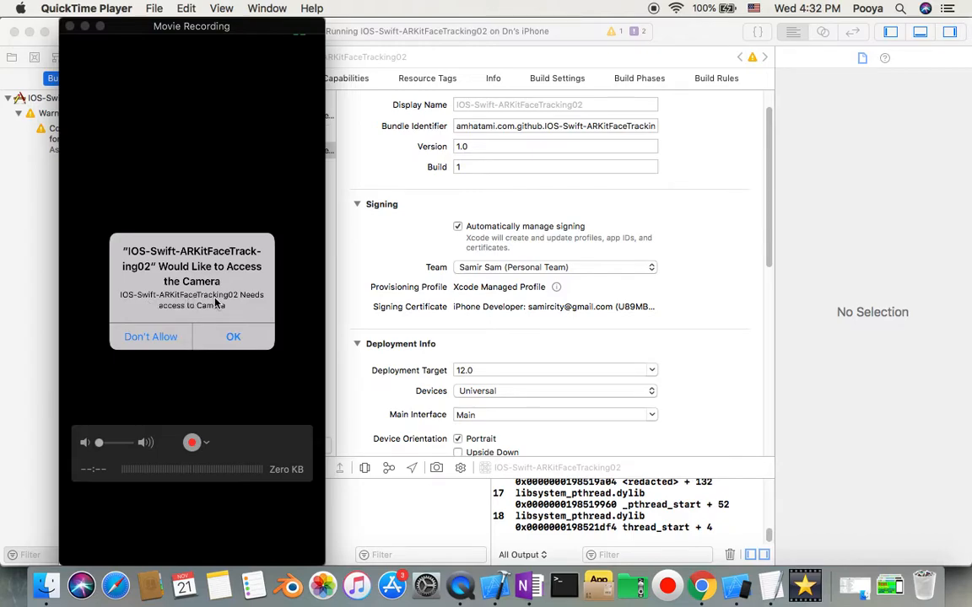
{"action": "mouse_move", "coordinate": [226, 322]}
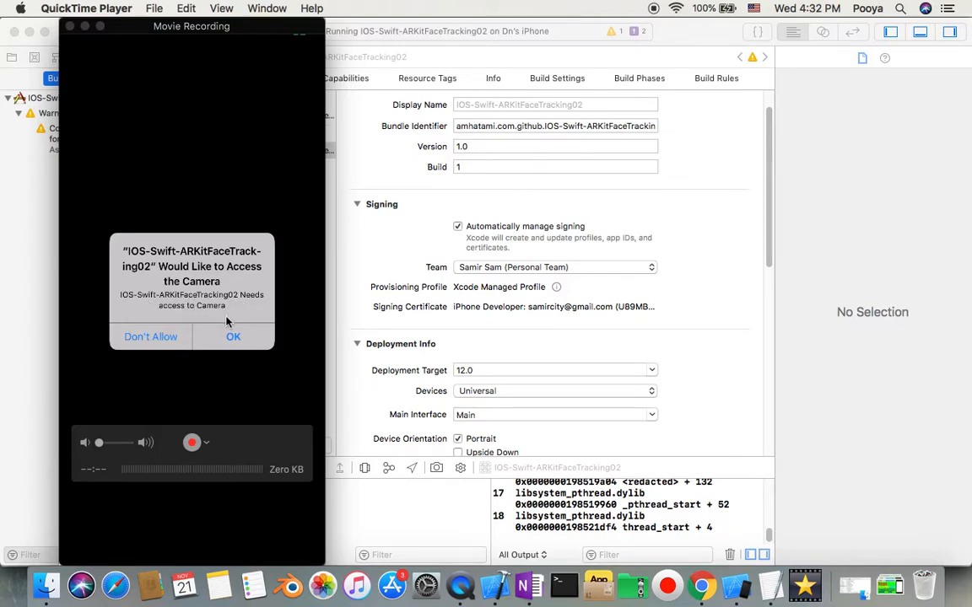
{"action": "mouse_move", "coordinate": [213, 293]}
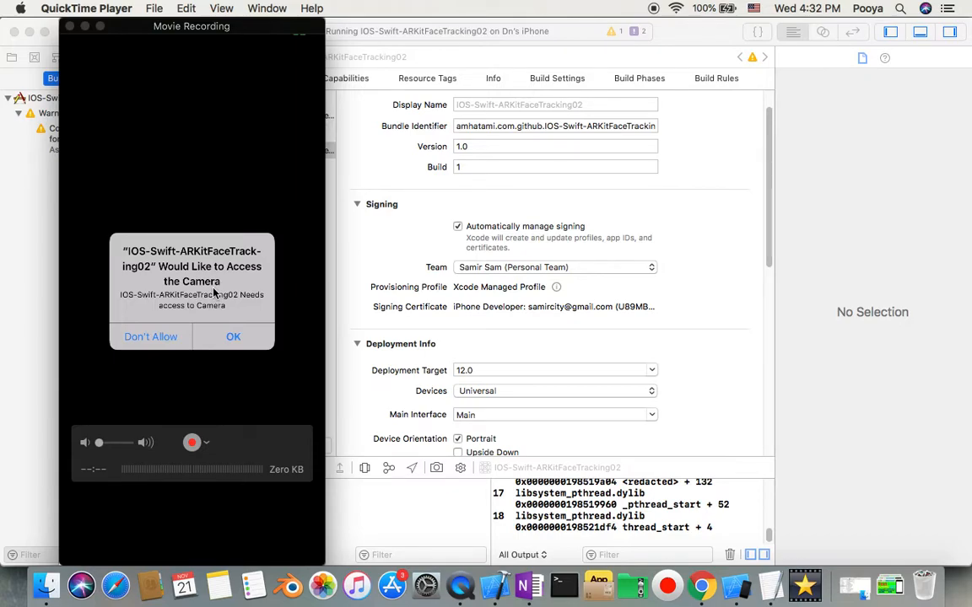
{"action": "left_click", "coordinate": [232, 337]}
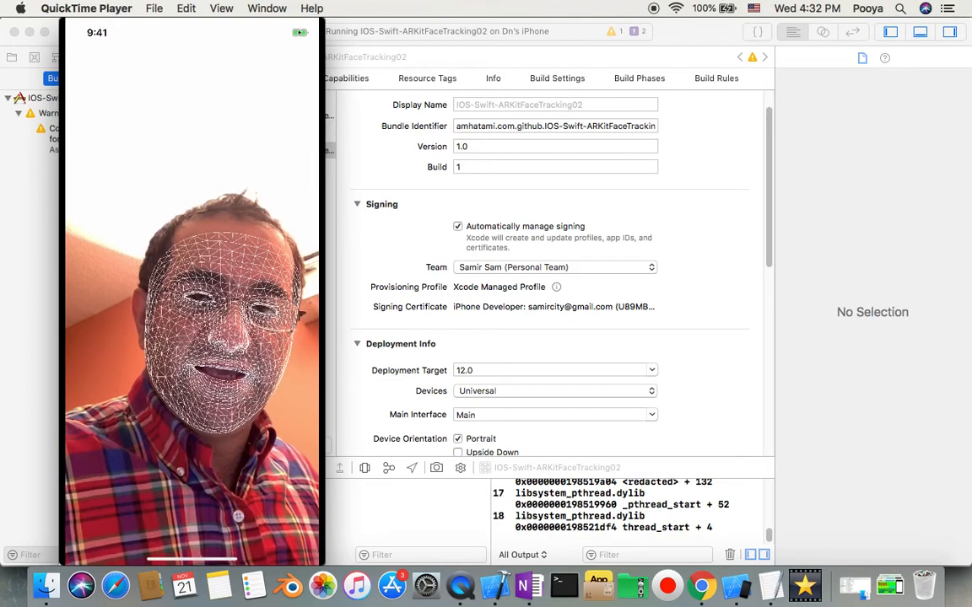